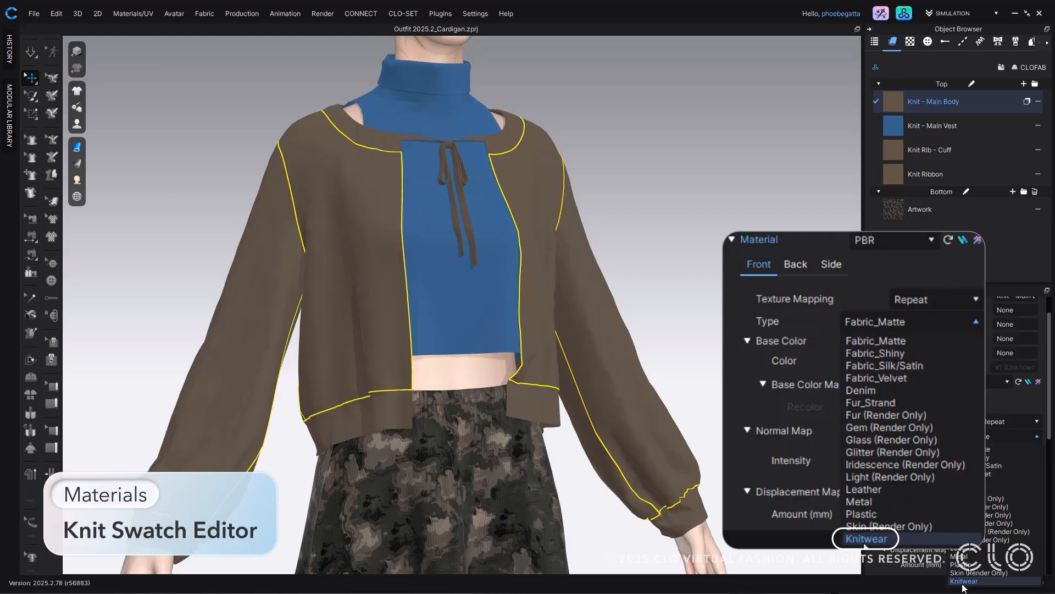
Make the cardigan body fabric Knitwear and edit its swatch with new stitches and 12 courses
left_click(867, 537)
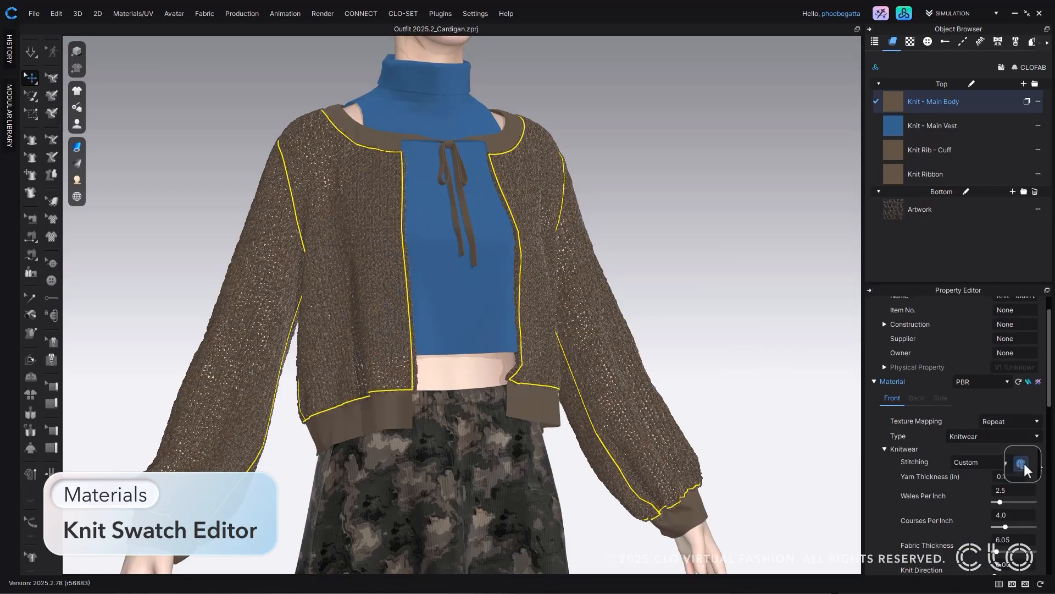
left_click(1022, 464)
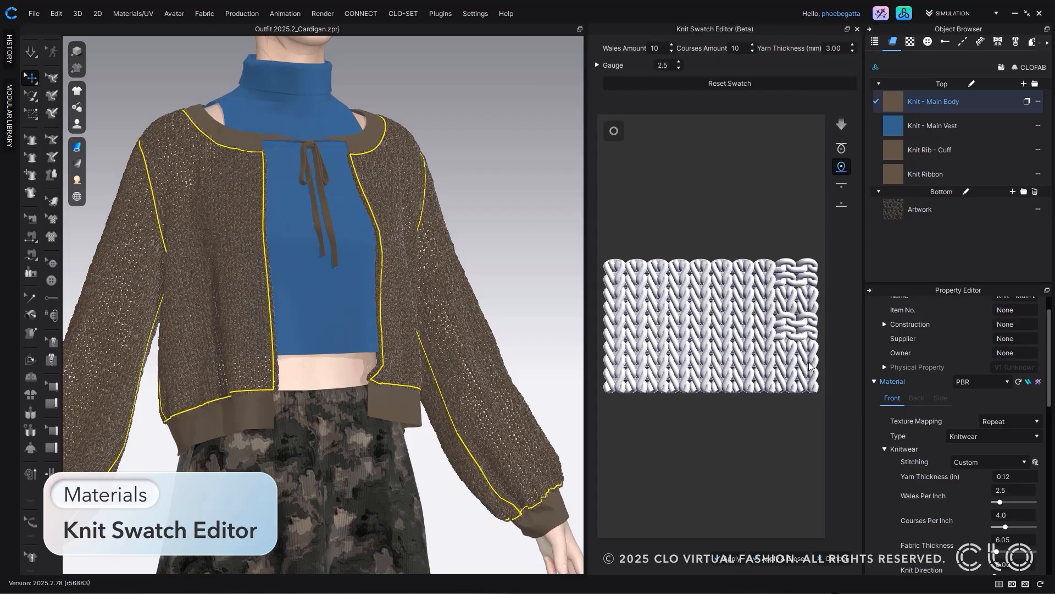
left_click(840, 204)
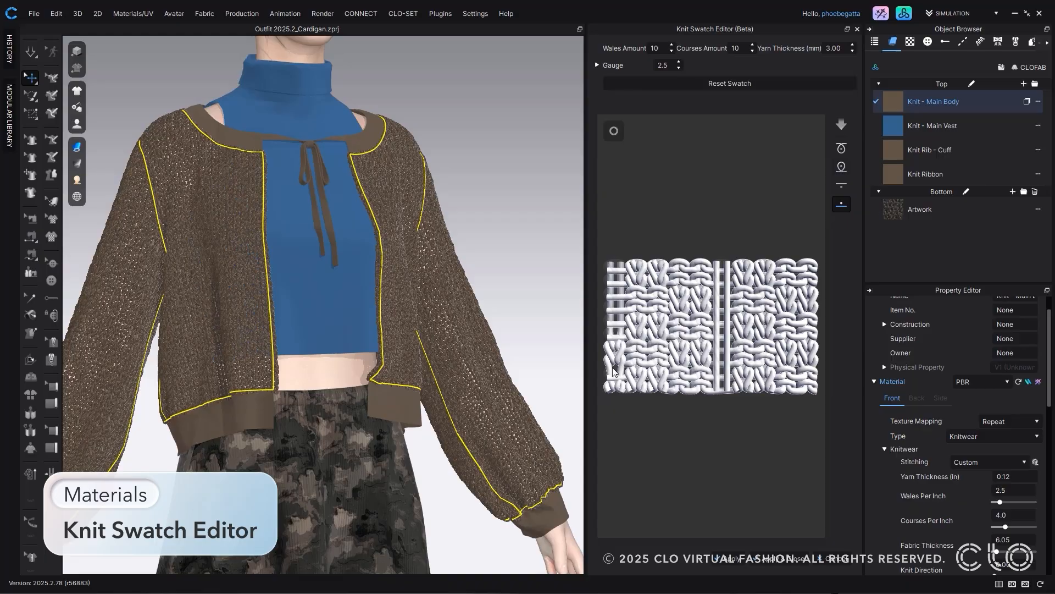
left_click(841, 125)
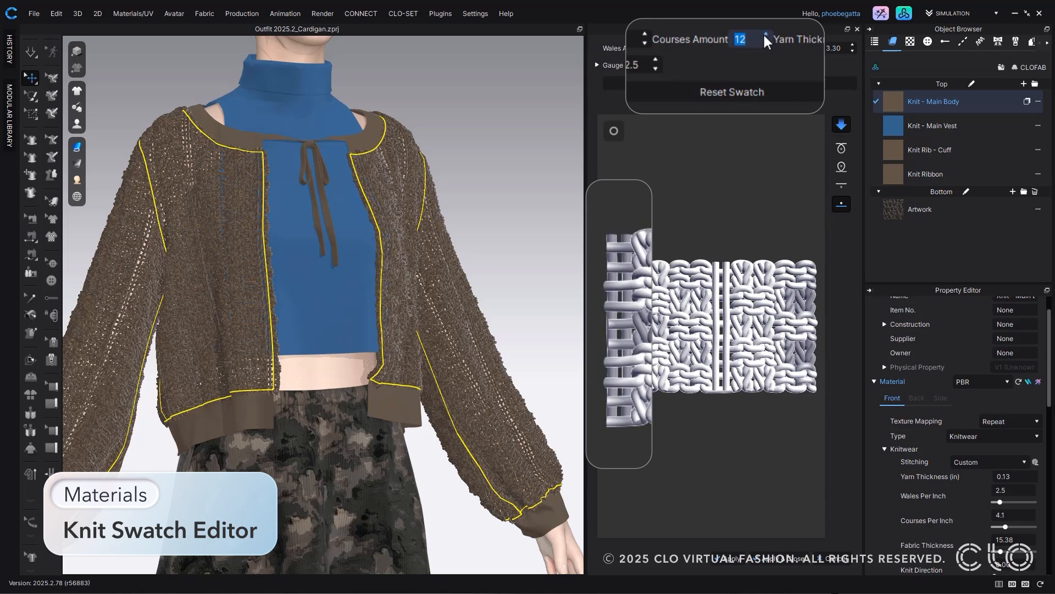
left_click(731, 86)
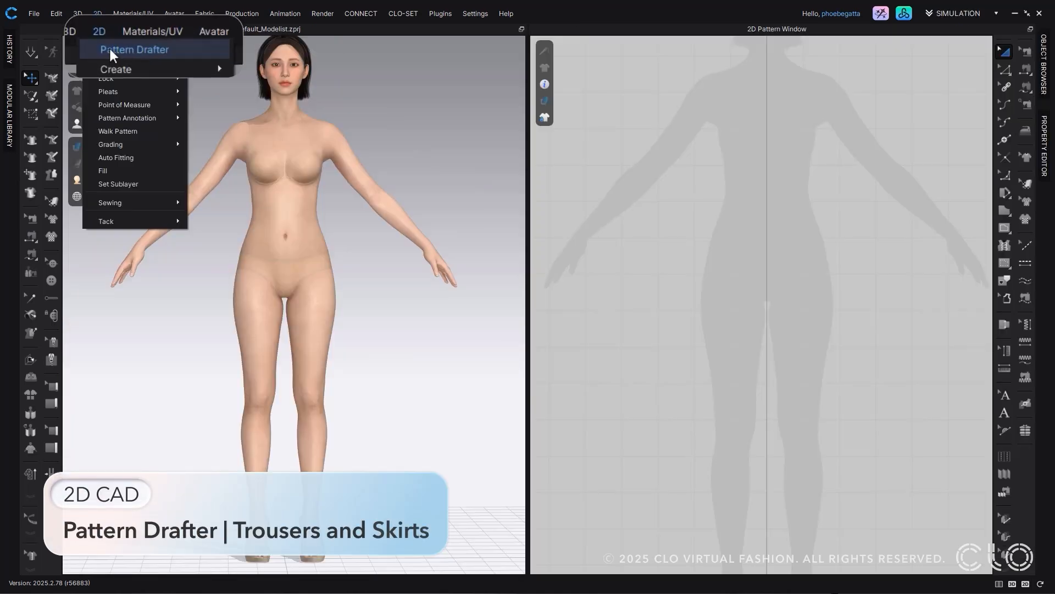
Draft Elastic Waistband trousers with Simple measurements and view them on the avatar
left_click(133, 49)
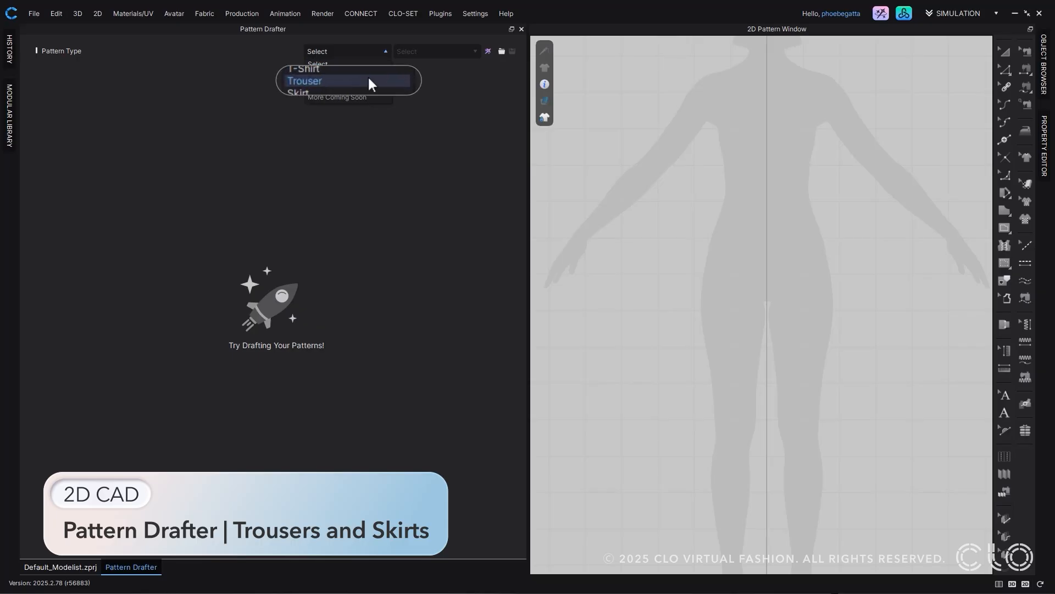
left_click(304, 80)
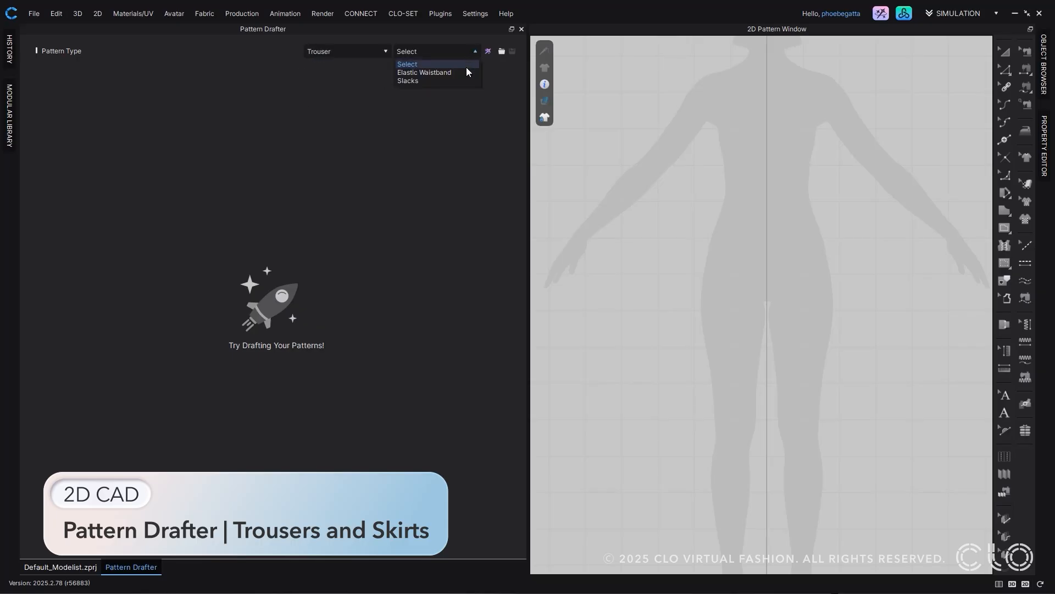
left_click(423, 72)
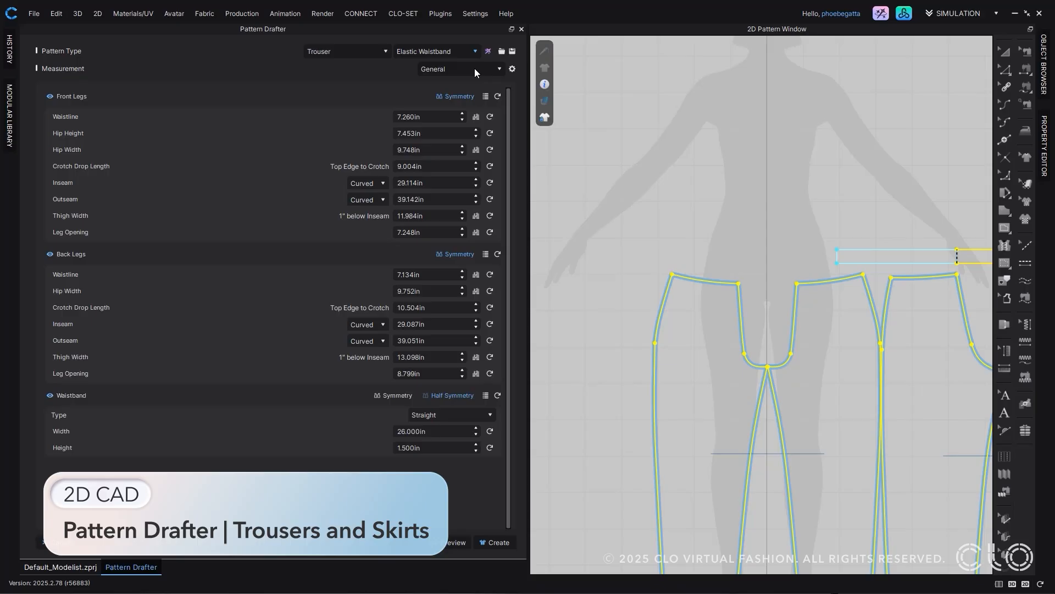
left_click(459, 68)
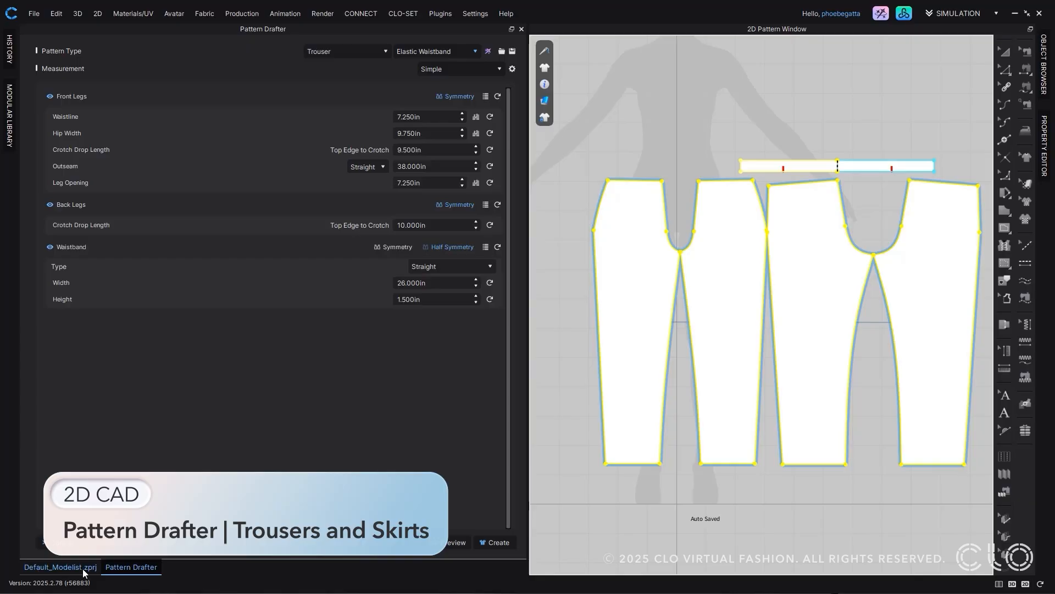
left_click(60, 566)
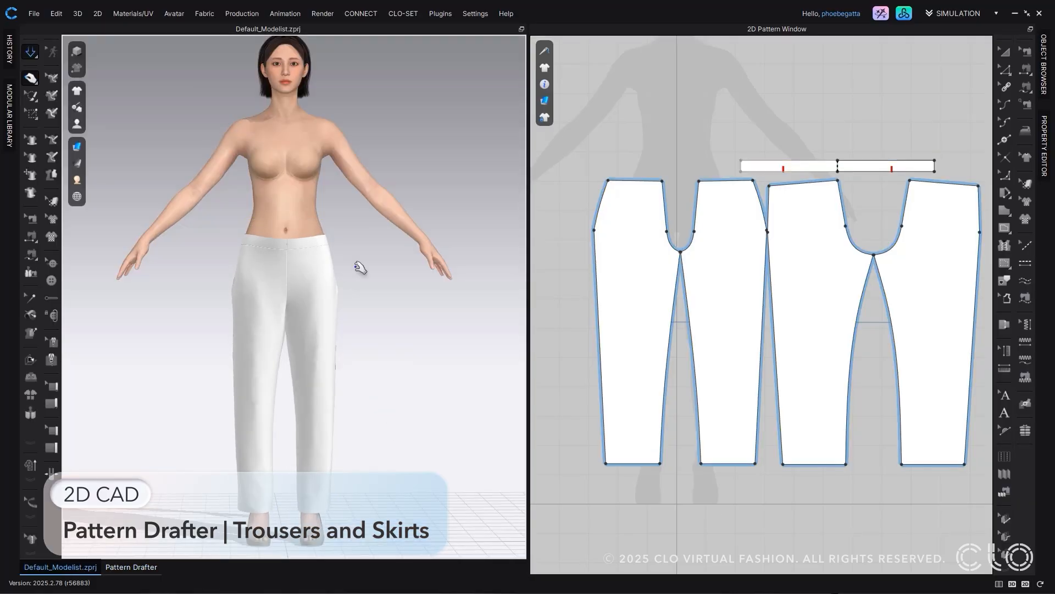
Draft Slacks from General measurements switched to Custom values, and create the pattern
left_click(131, 567)
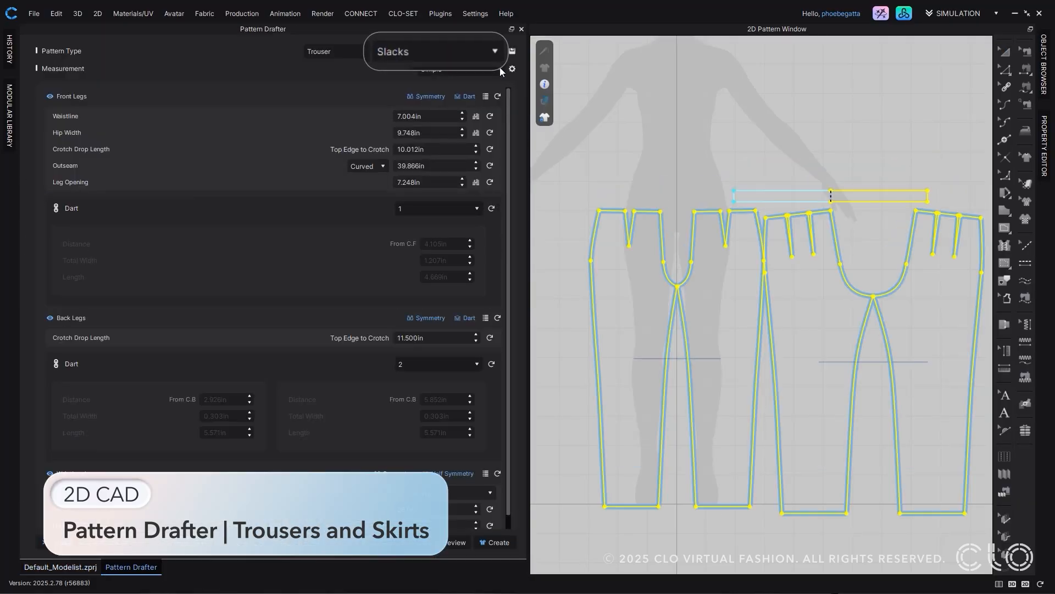
left_click(461, 69)
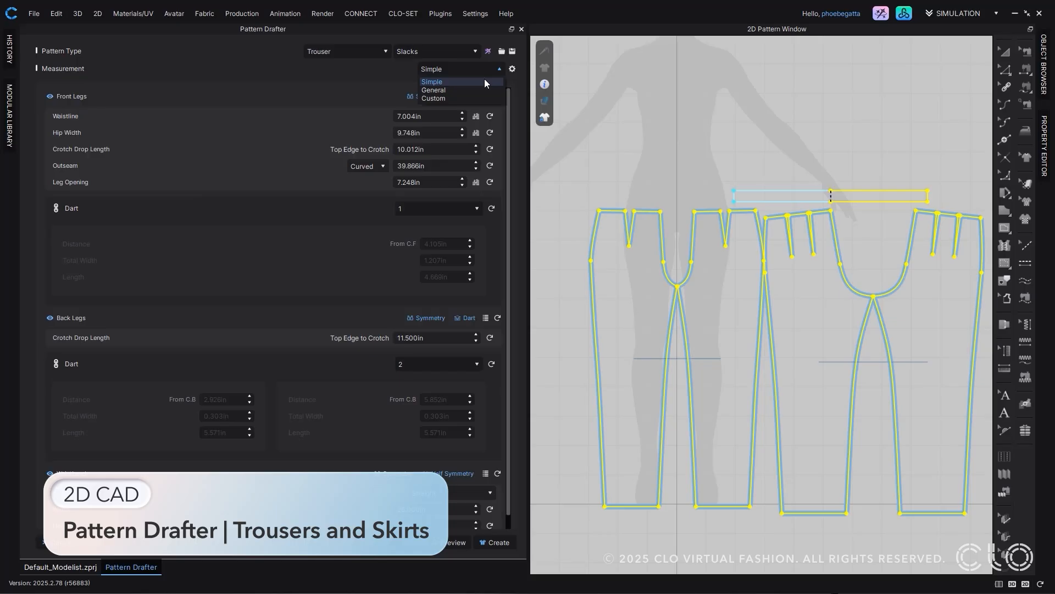
left_click(433, 90)
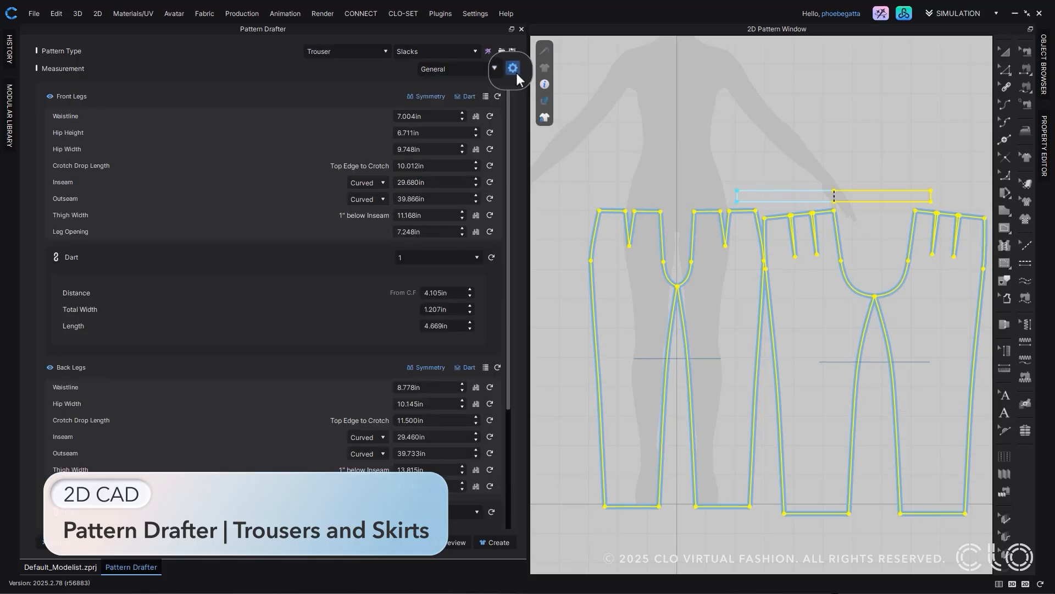
left_click(513, 69)
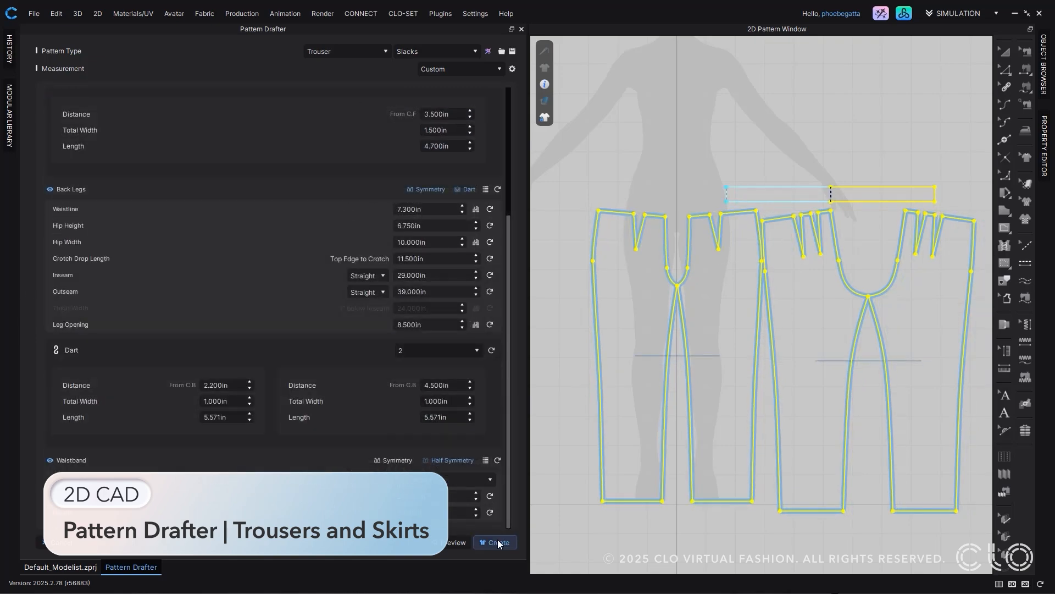
left_click(498, 542)
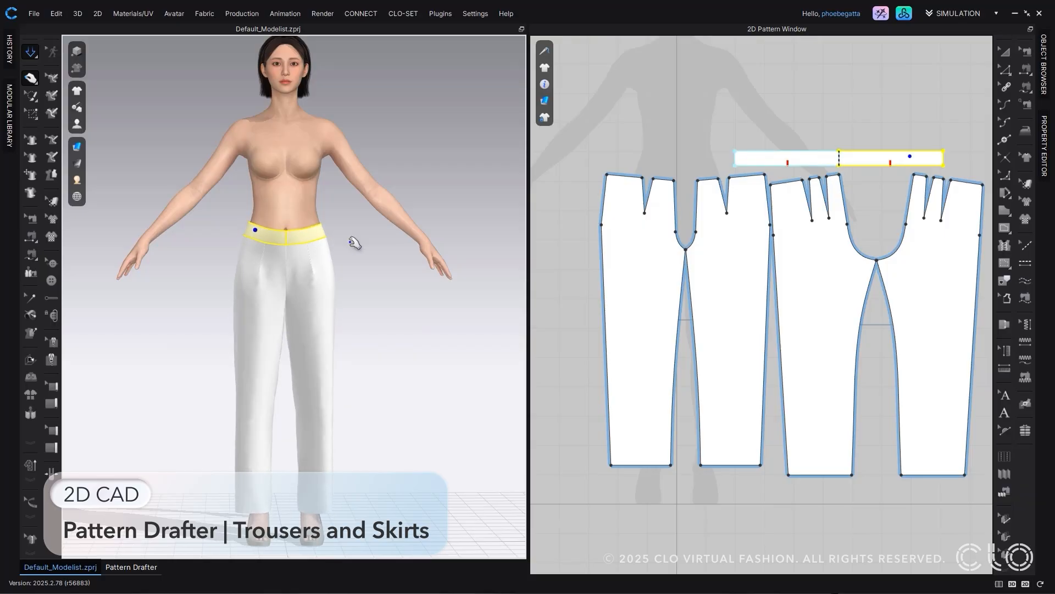
Set the AI Pattern Drafter to a Flare skirt with a 'half circle flare' fit prompt
left_click(510, 123)
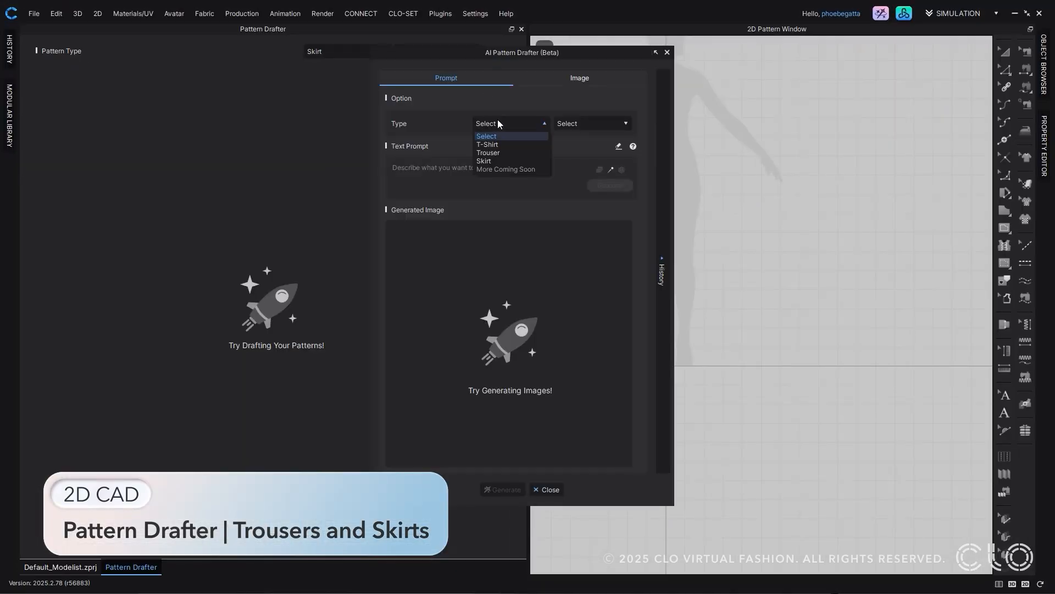
left_click(484, 162)
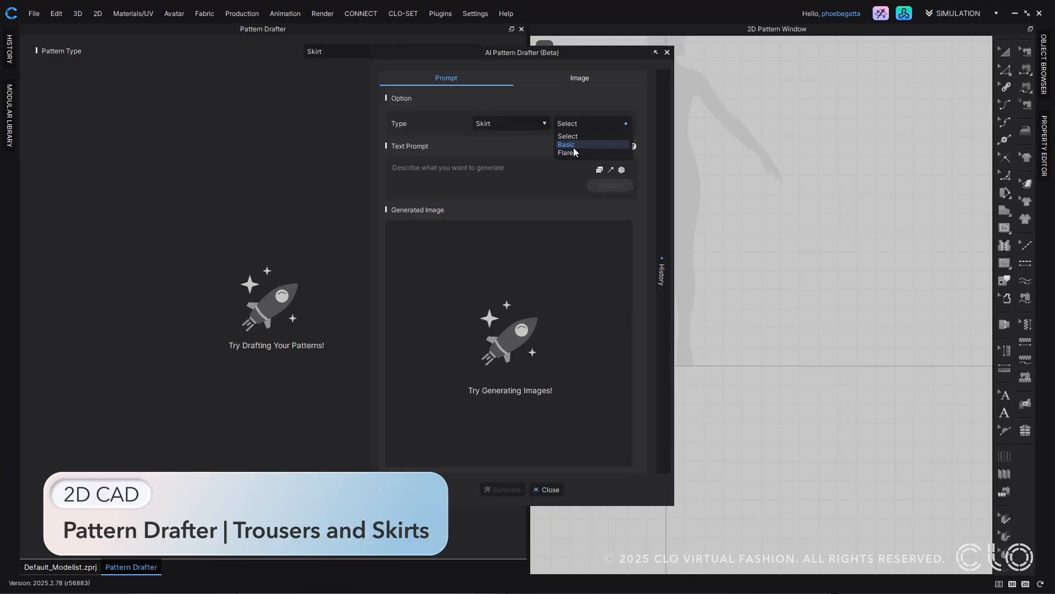
left_click(566, 153)
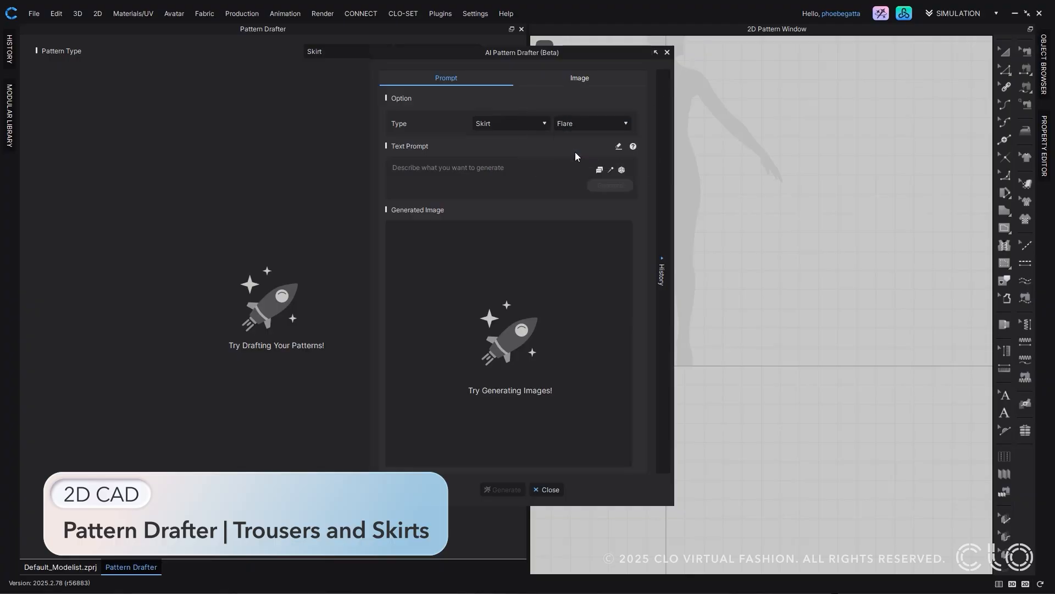
left_click(598, 169)
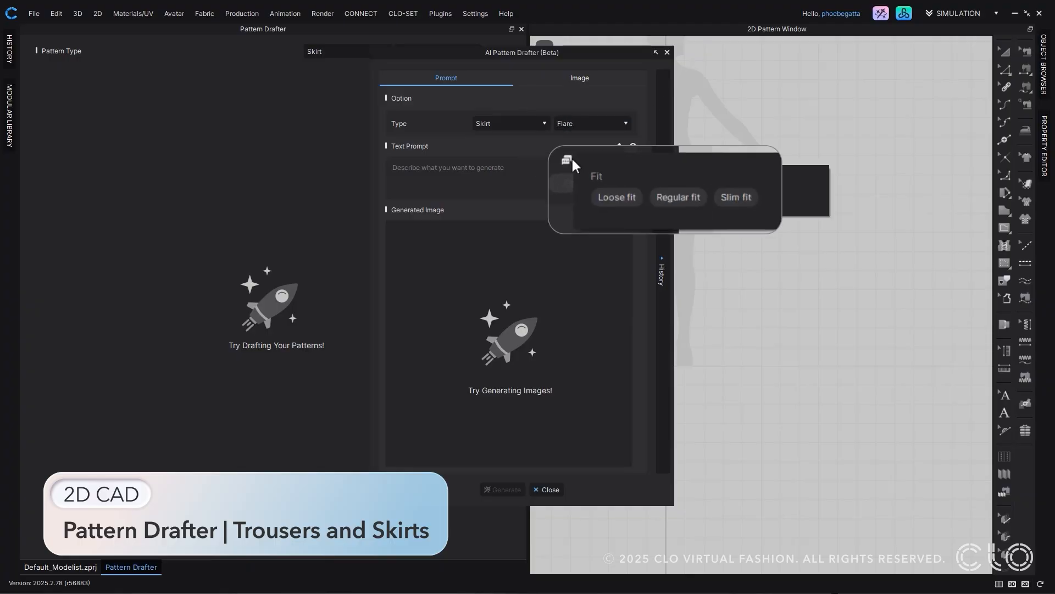
type("half")
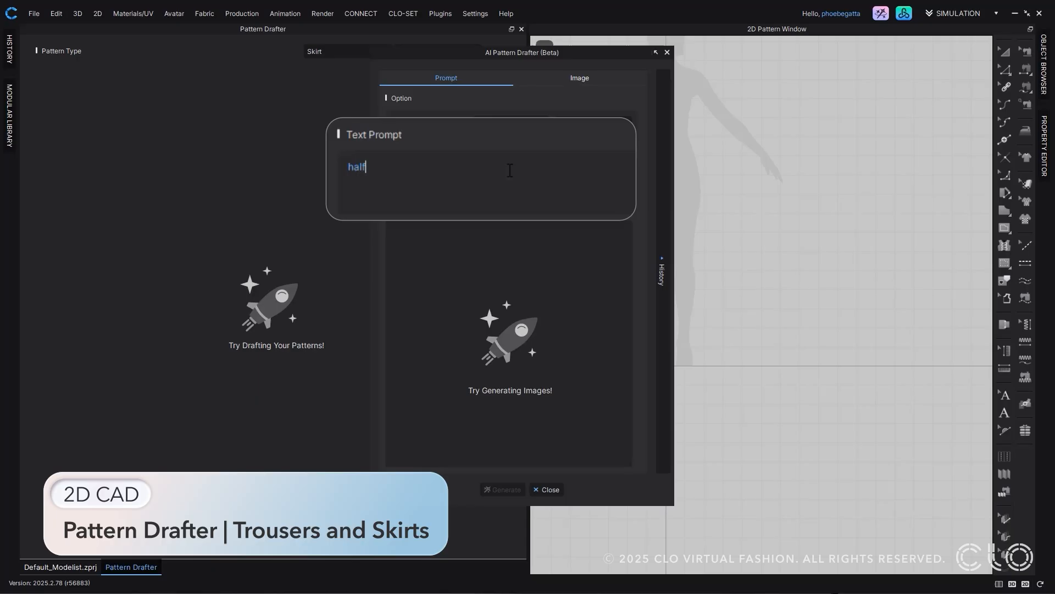
type("circle fla")
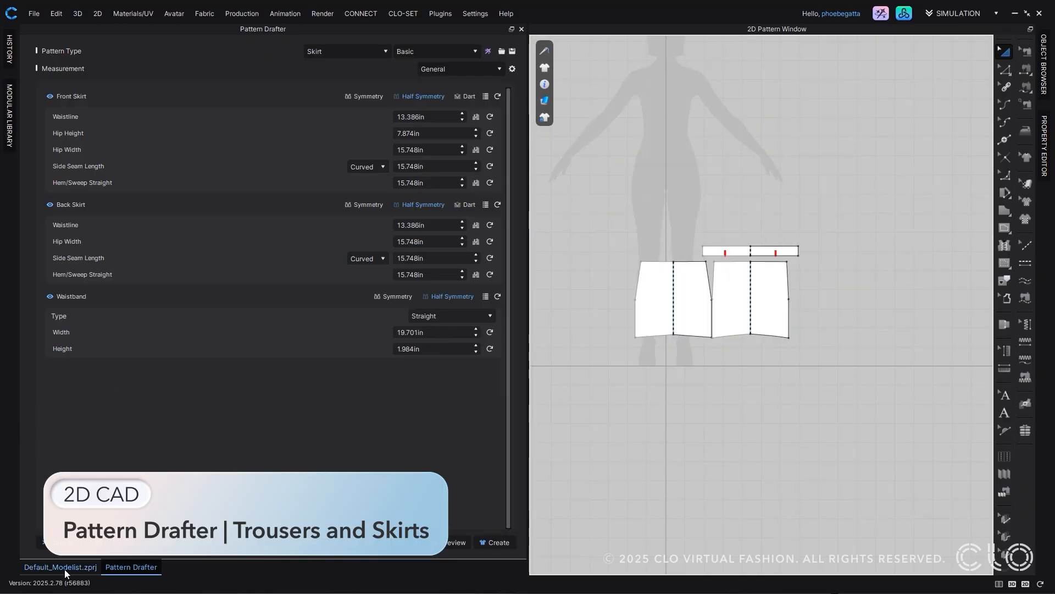
Return to the Default_Modelist.zprj project tab
left_click(60, 566)
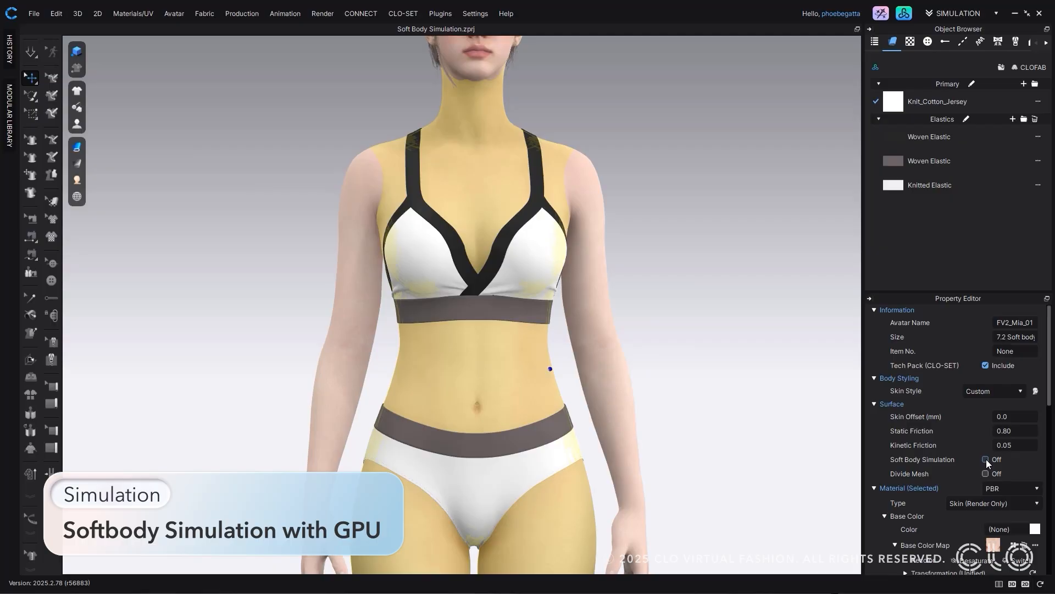
Enable Soft Body Simulation under Surface for the avatar
left_click(986, 459)
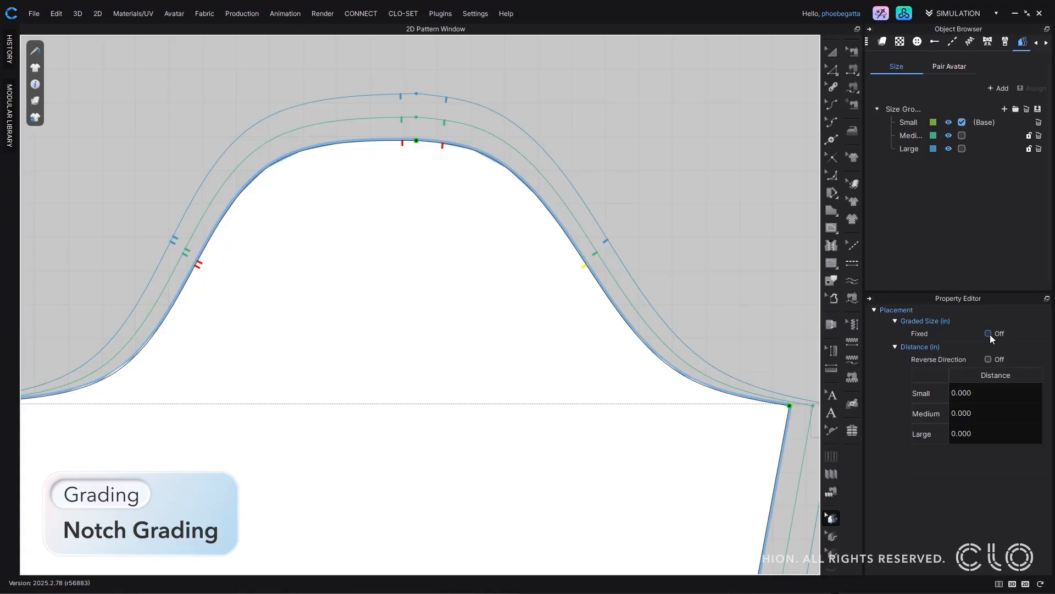
Give the armhole notch graded distances (.125) for Medium and Large, with Reverse Direction off
left_click(989, 334)
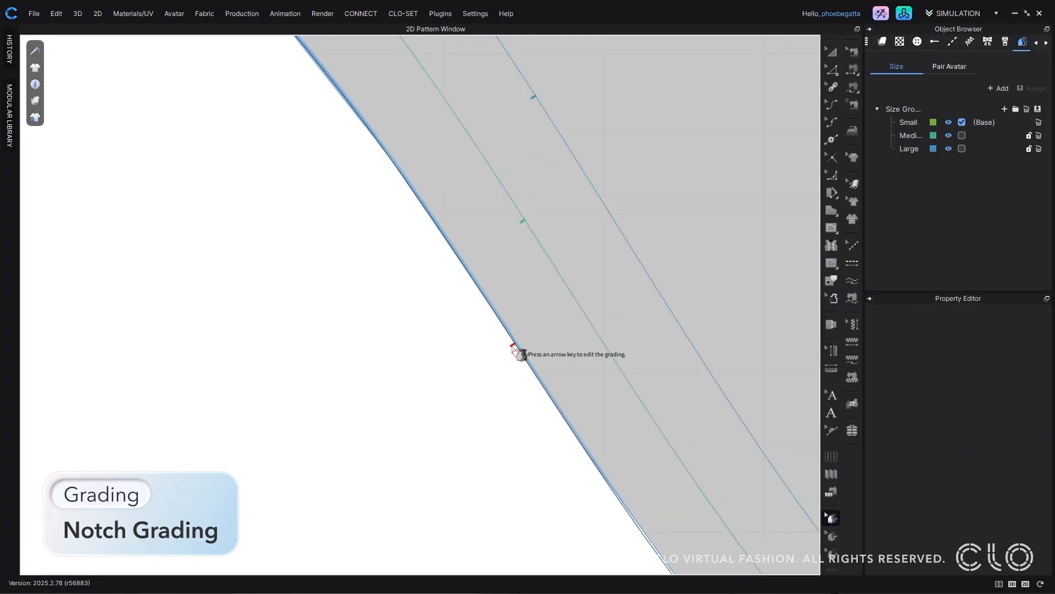
left_click(522, 355)
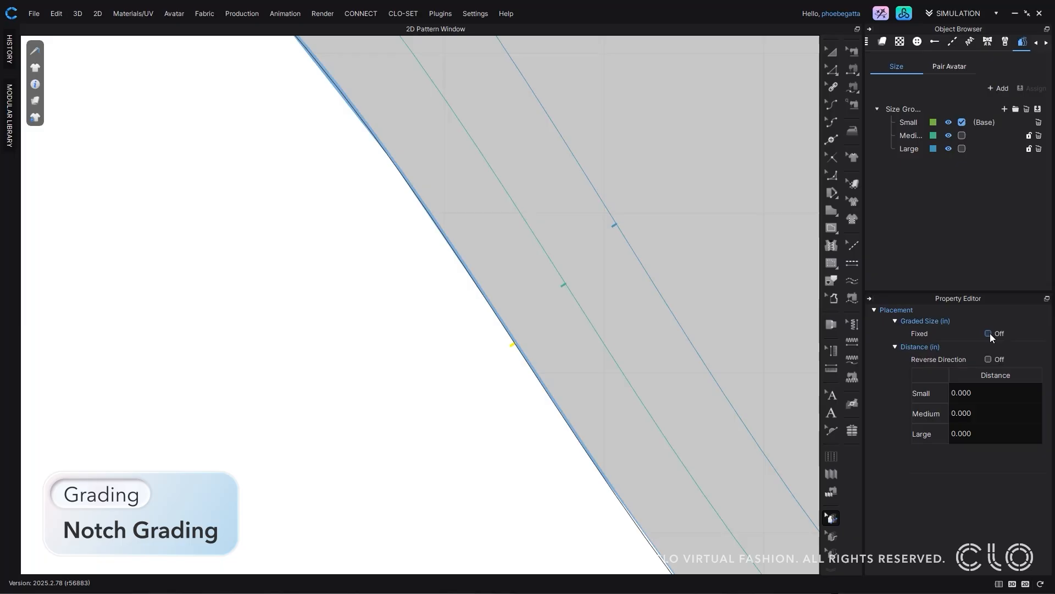
type(".125")
type("0.250")
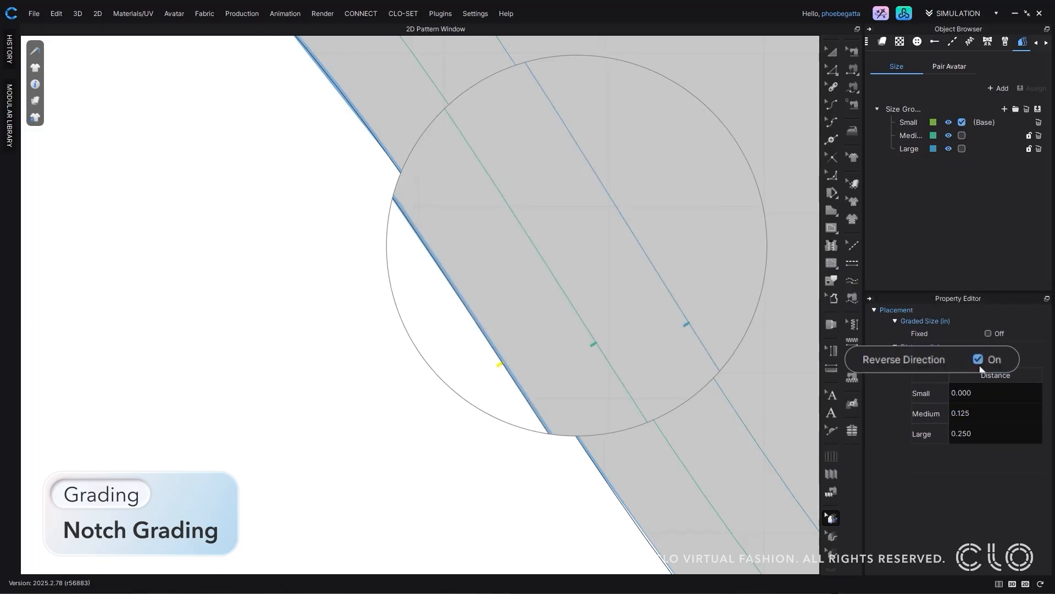
left_click(978, 358)
type("0.000")
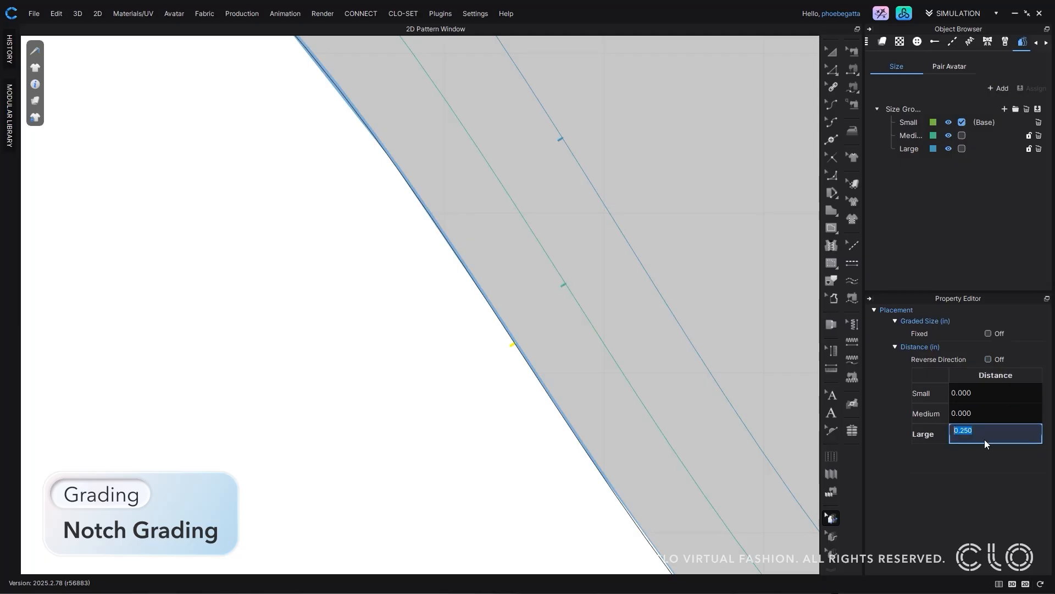
left_click(988, 333)
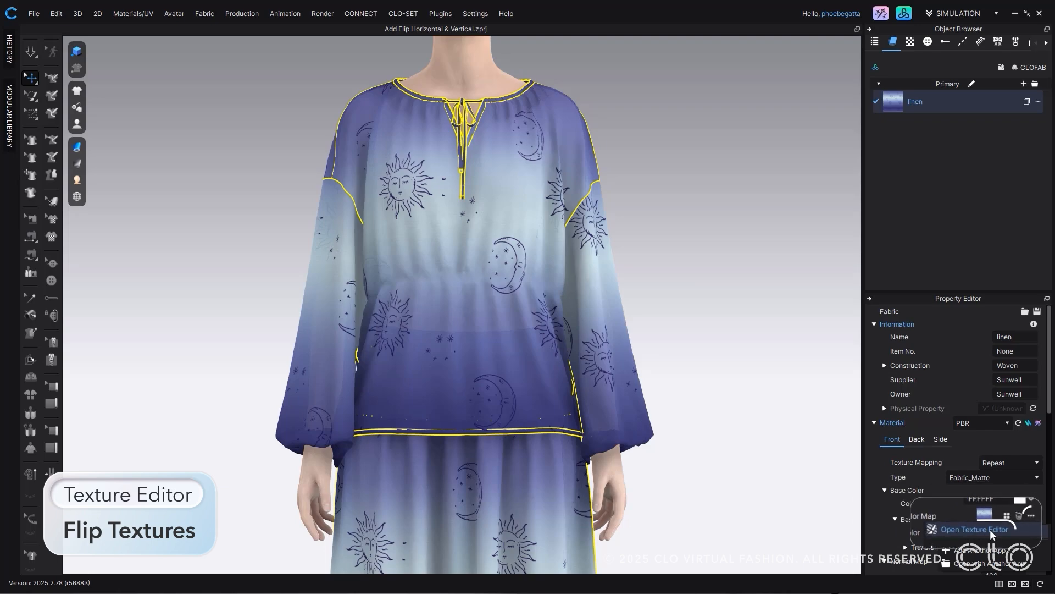
In the Texture Editor, tick Flip Horizontal on the moon layer and Flip Vertical on the sun layer
left_click(972, 529)
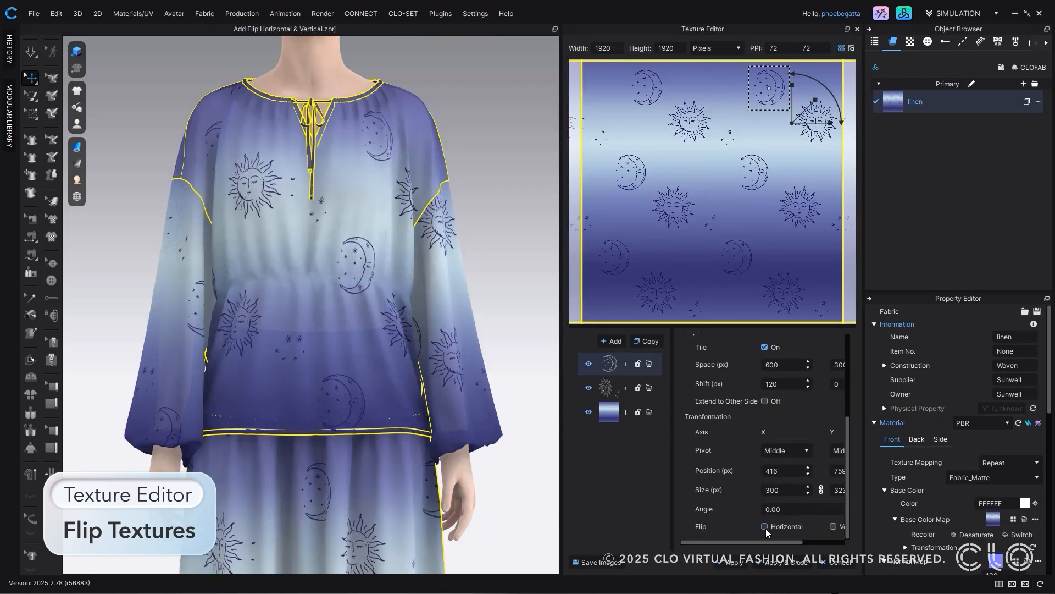
left_click(764, 526)
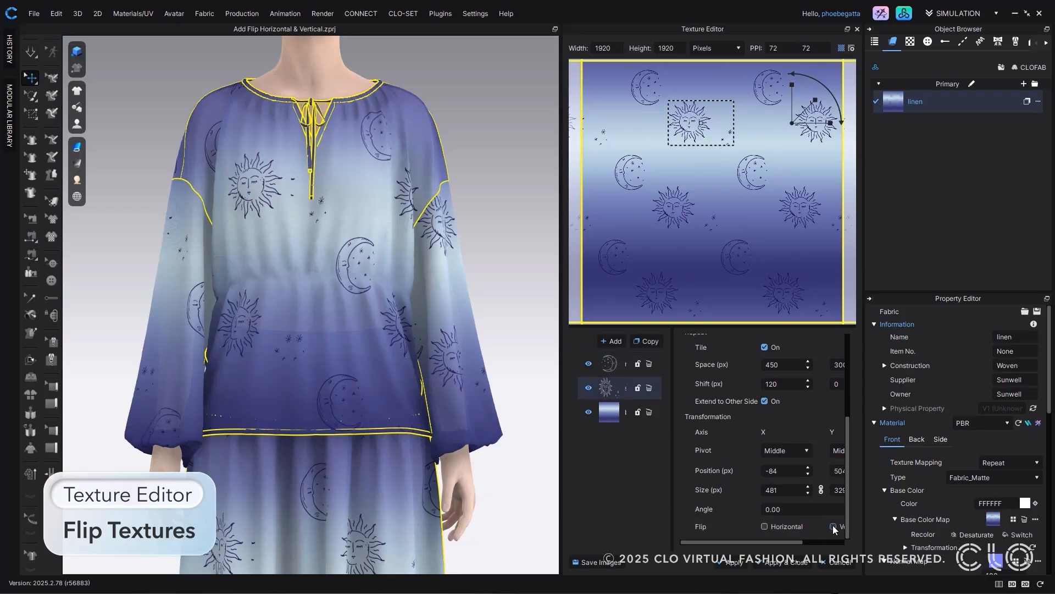
left_click(833, 527)
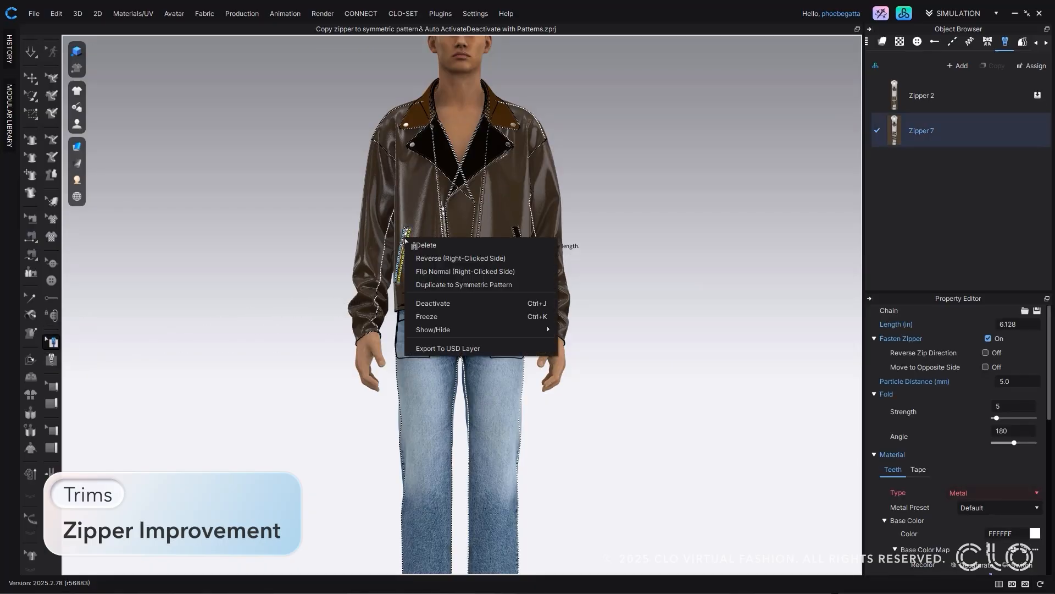
mouse_move(462, 284)
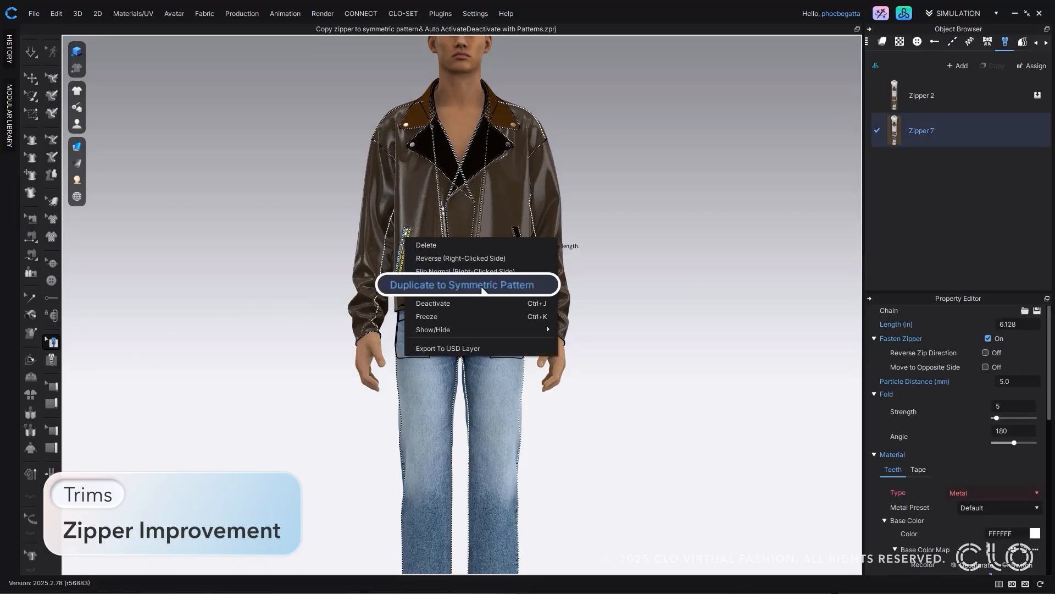
Duplicate the pocket zipper to the symmetric pattern and check the Object Browser zipper list
left_click(461, 284)
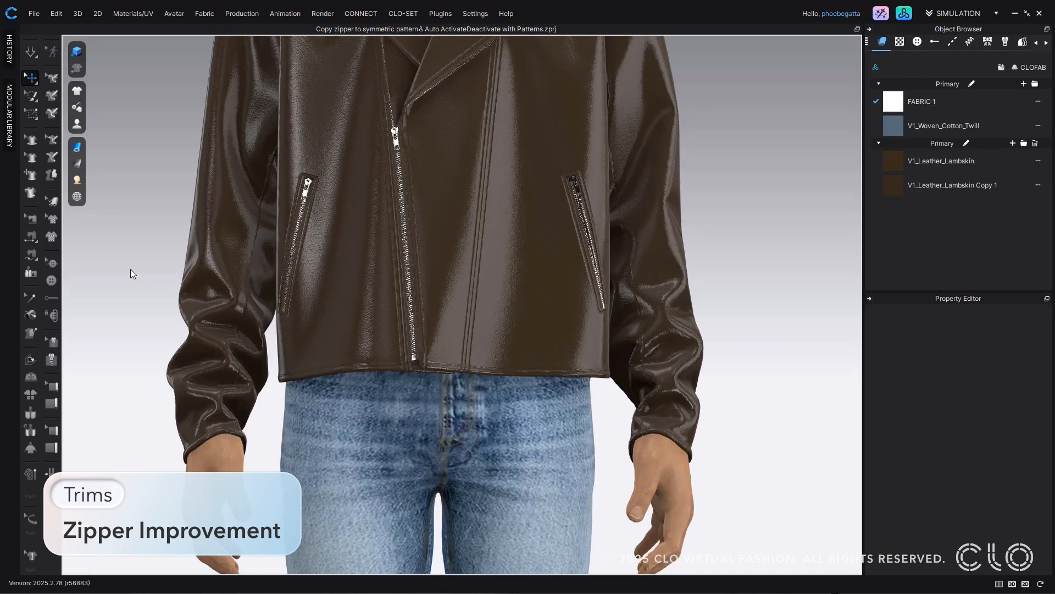
left_click(576, 182)
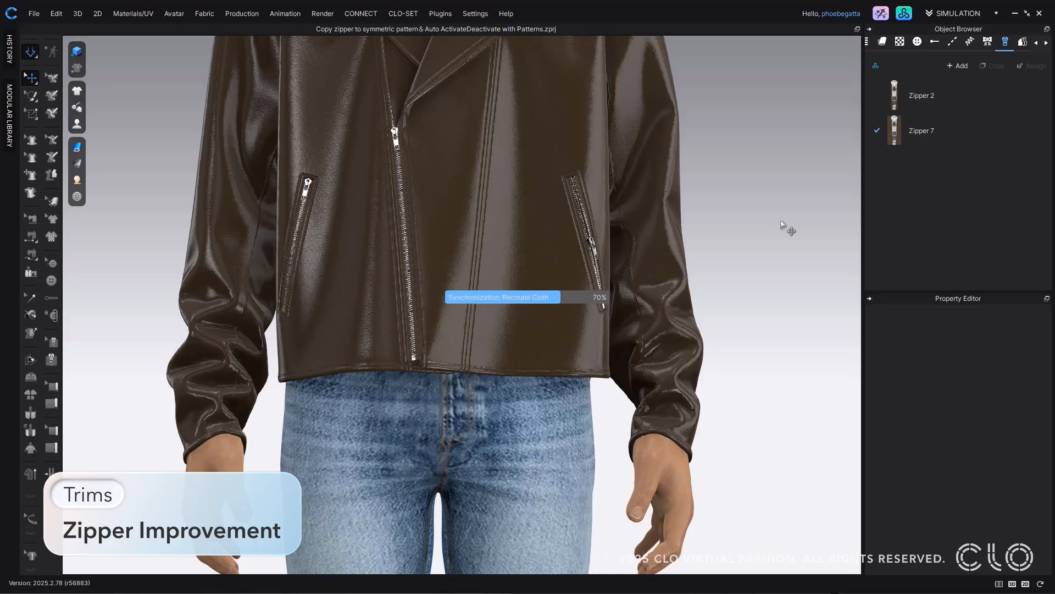
left_click(539, 201)
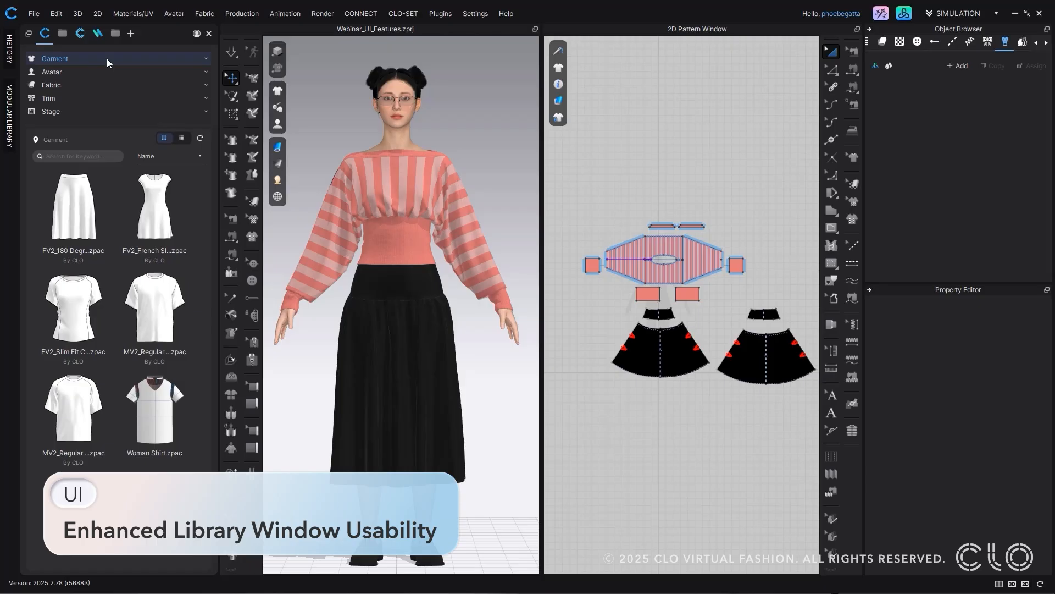
Browse the library's Avatar and Fabric folders, then the online marketplace listings
left_click(51, 72)
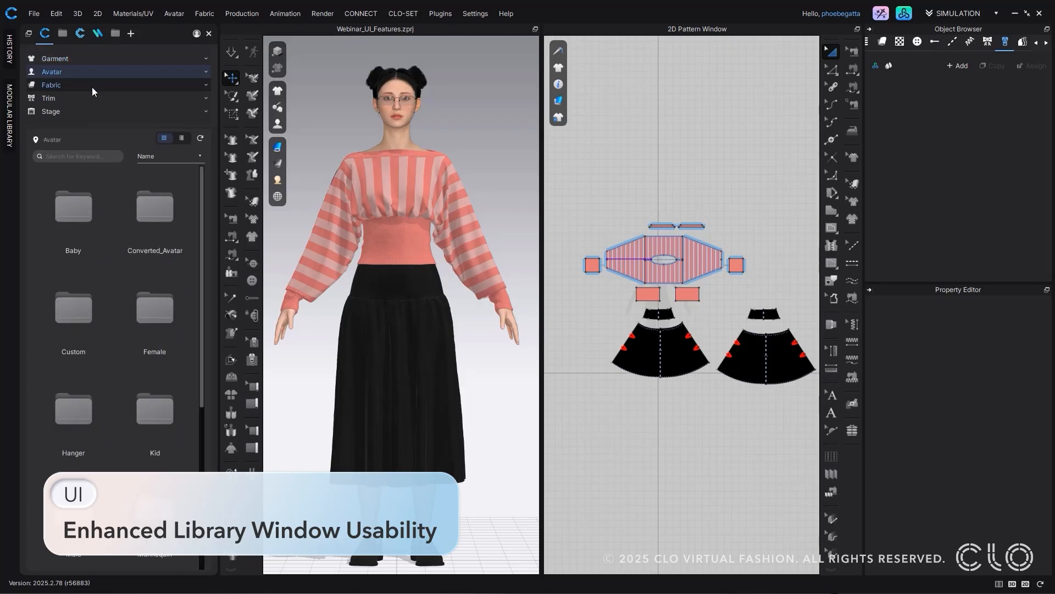
left_click(51, 85)
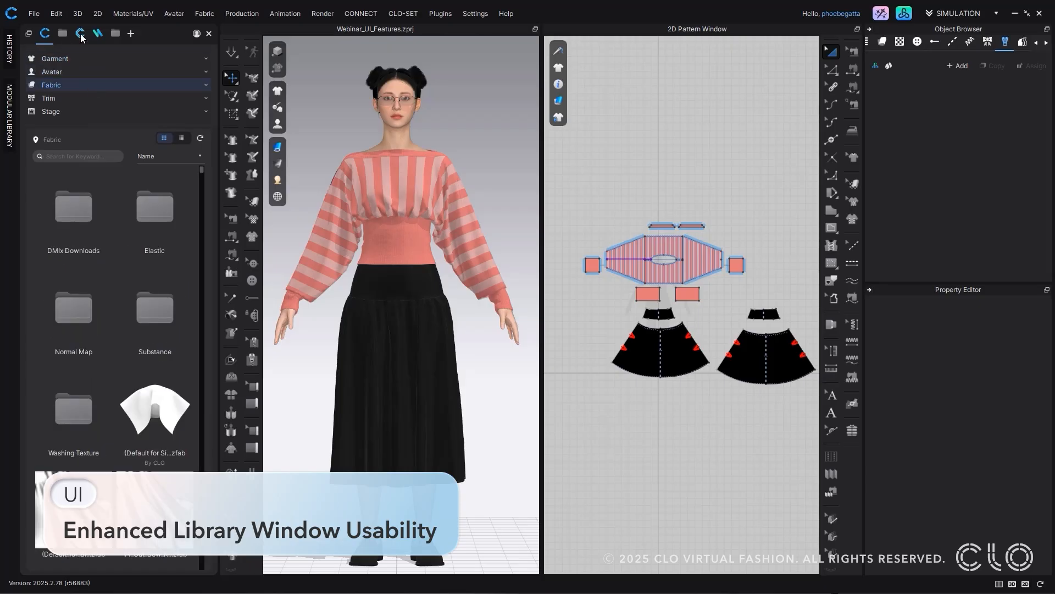
left_click(79, 33)
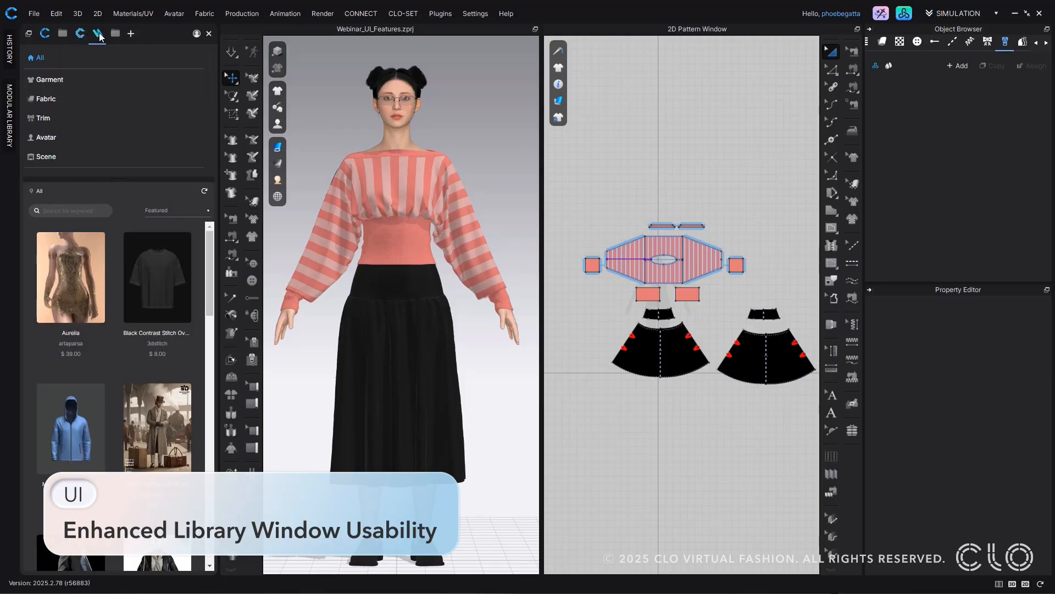
left_click(29, 33)
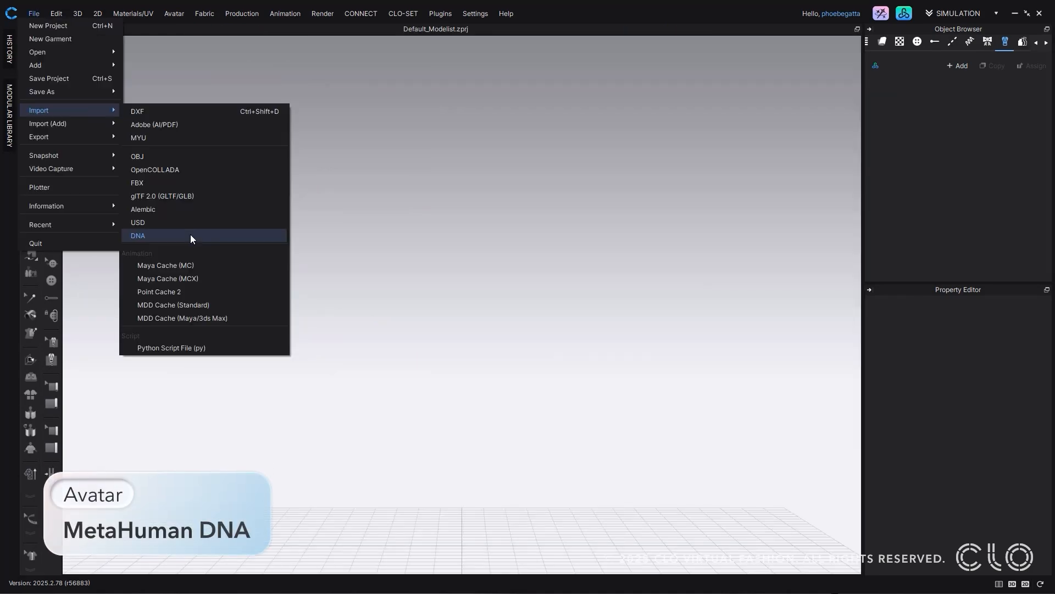
Import the MetaHuman character from its Body and Head .dna files via File > Import > DNA
left_click(137, 236)
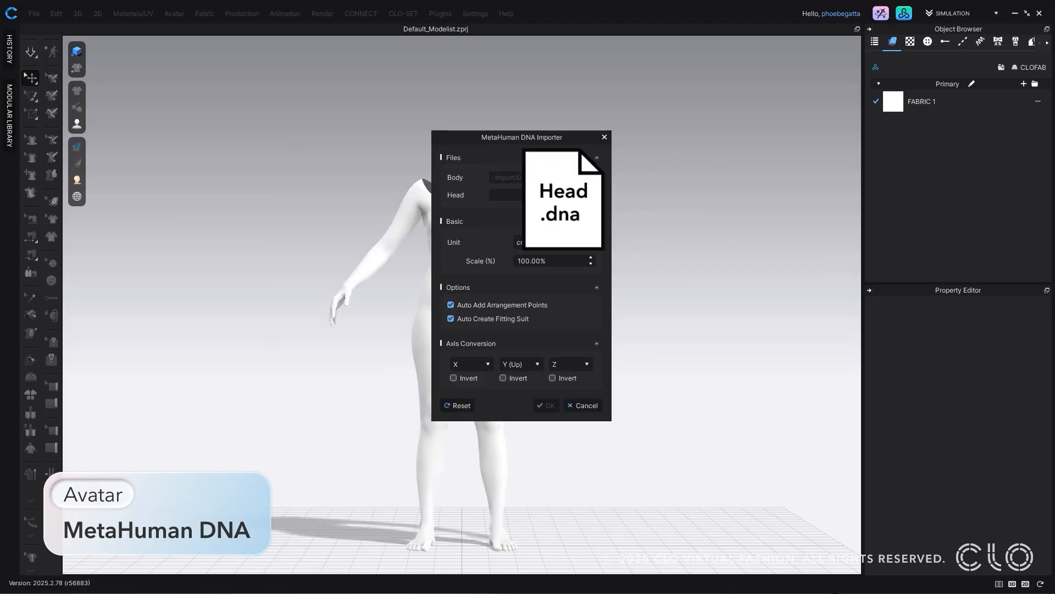
left_click(546, 405)
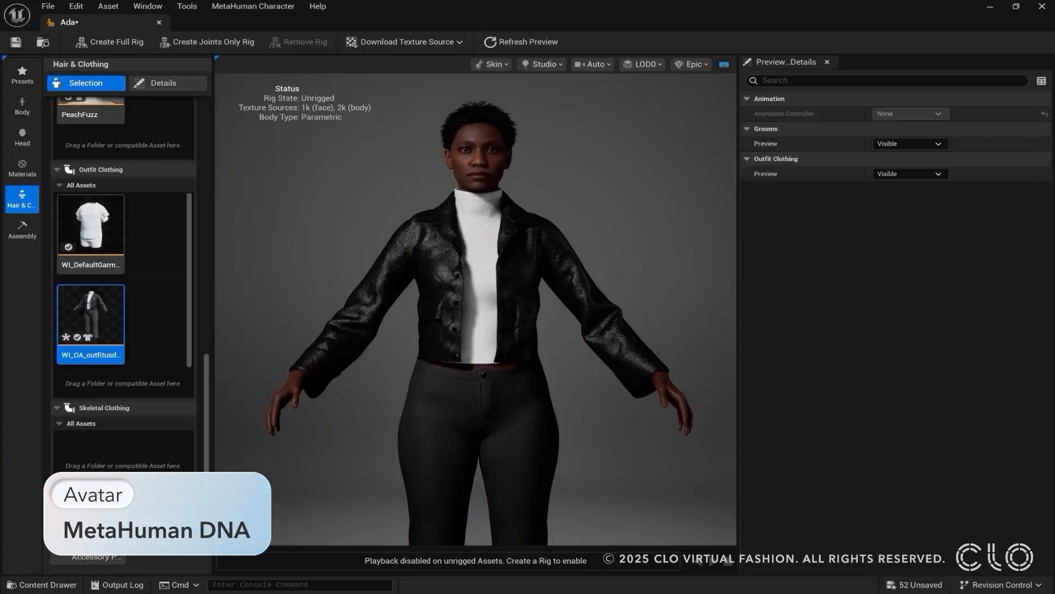
Show the MetaHuman's Body blend settings from the left sidebar in MetaHuman Creator
left_click(22, 106)
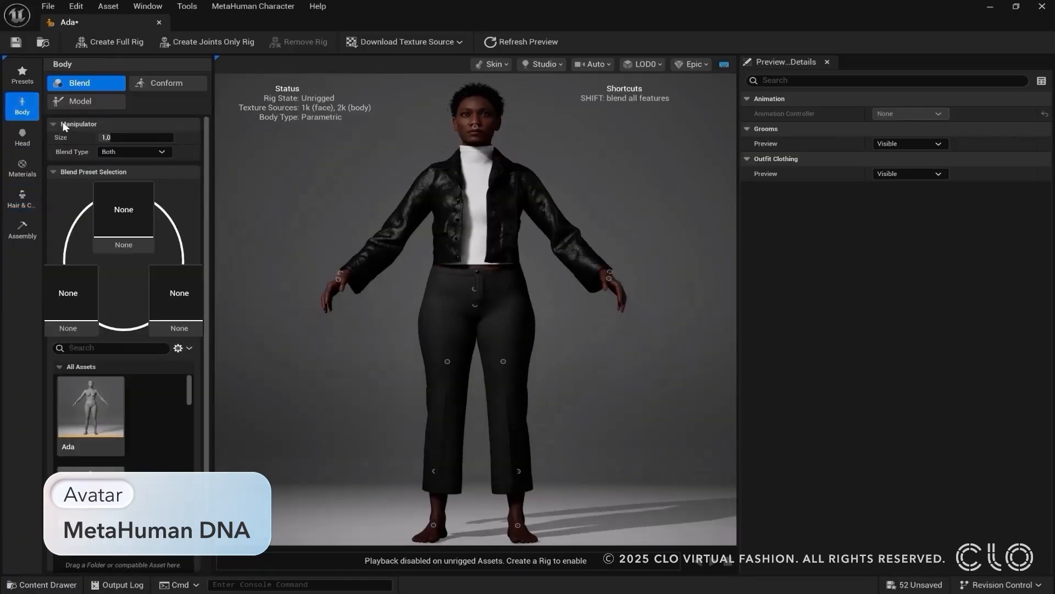
left_click(81, 101)
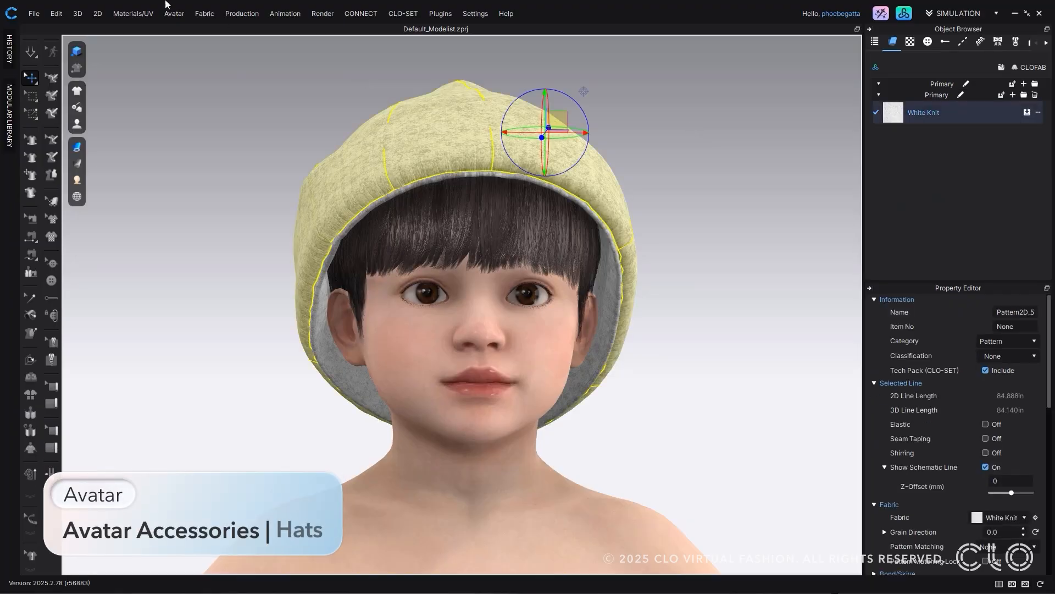
Register all beanie patterns as an accessory of type Hat and save it
left_click(173, 13)
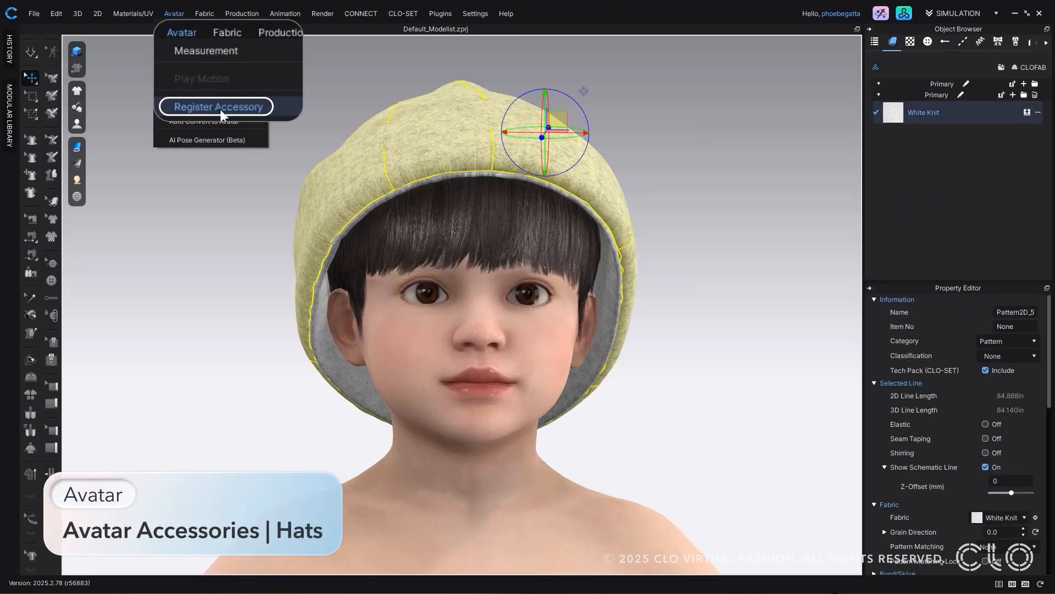
left_click(217, 107)
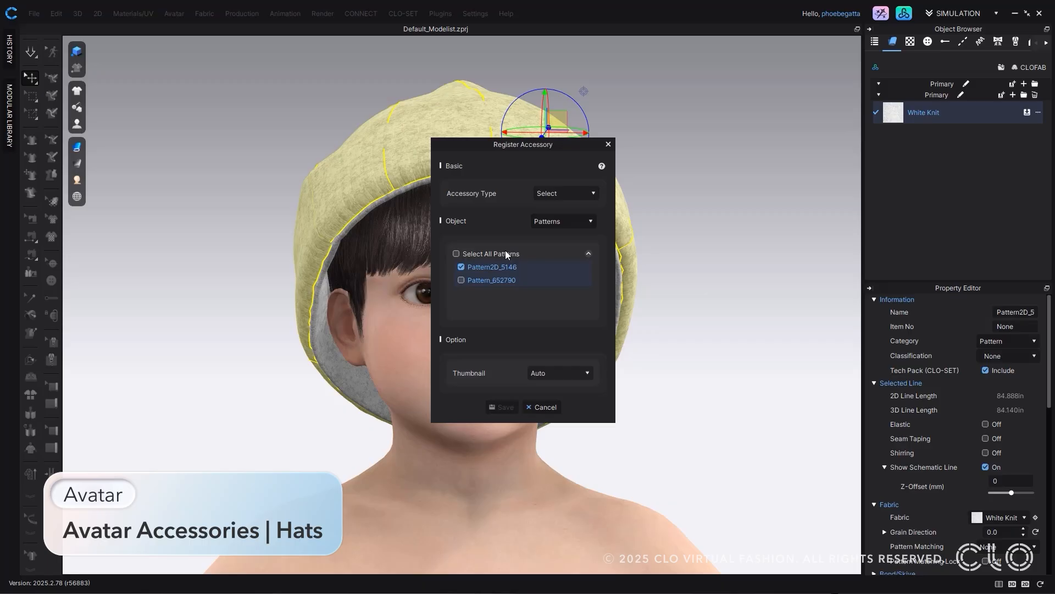
left_click(564, 193)
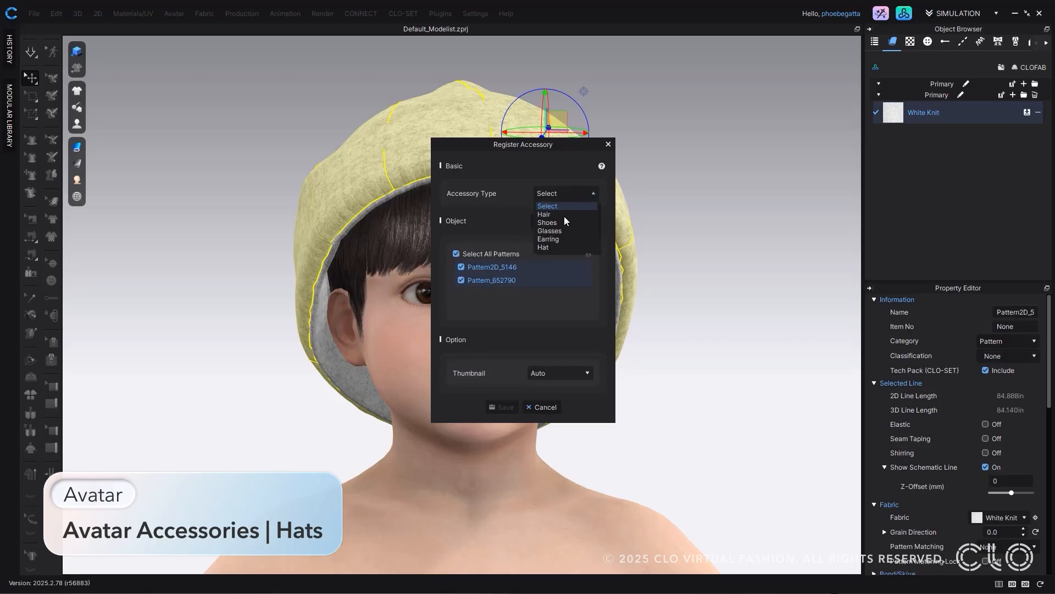
mouse_move(544, 248)
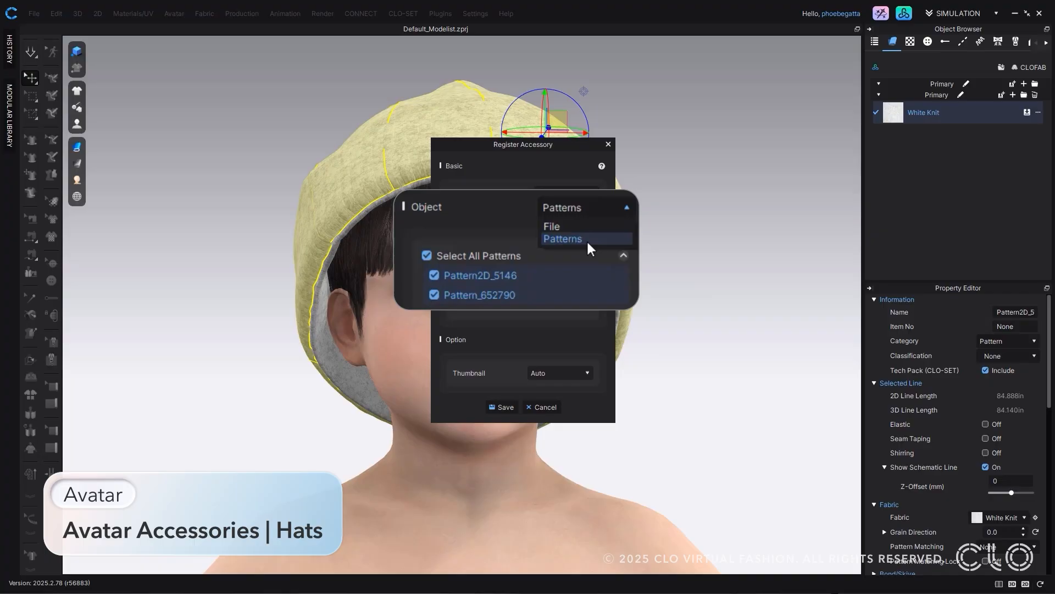
left_click(561, 239)
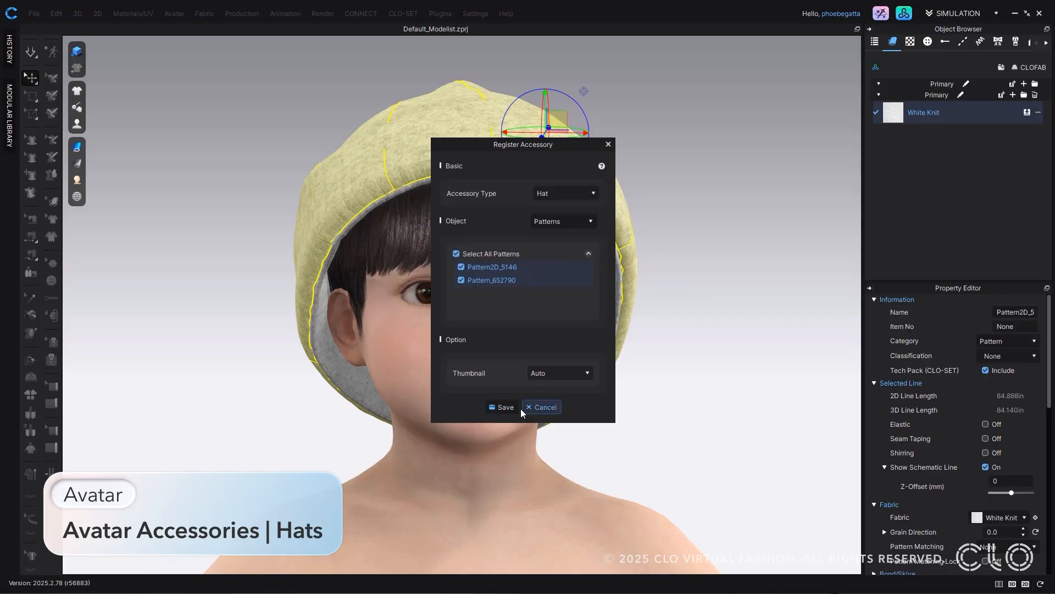
left_click(500, 406)
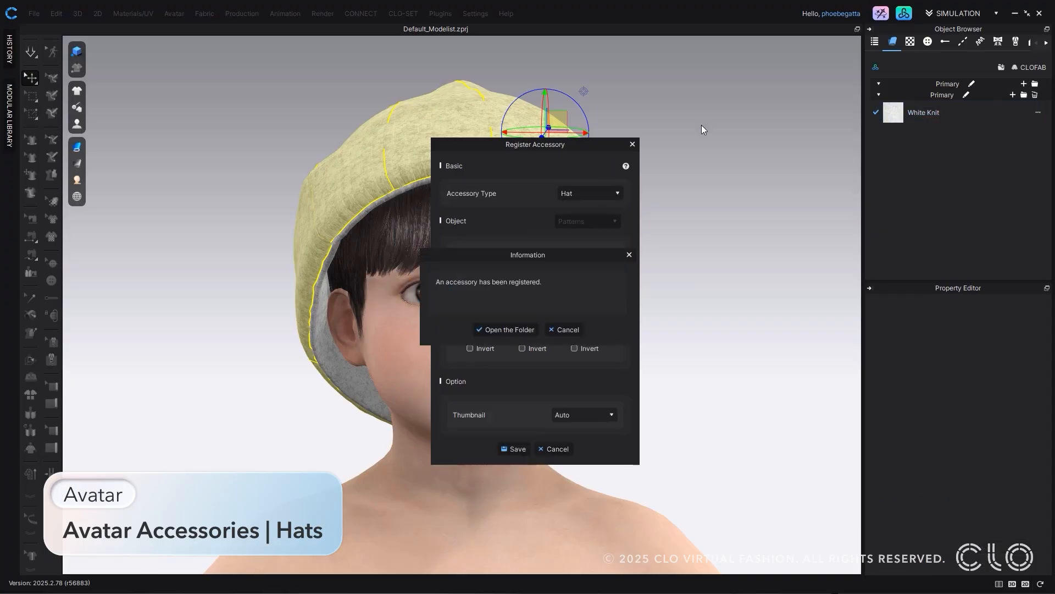
Load beanie.zacs onto the jacket-wearing child avatar in another project
left_click(33, 13)
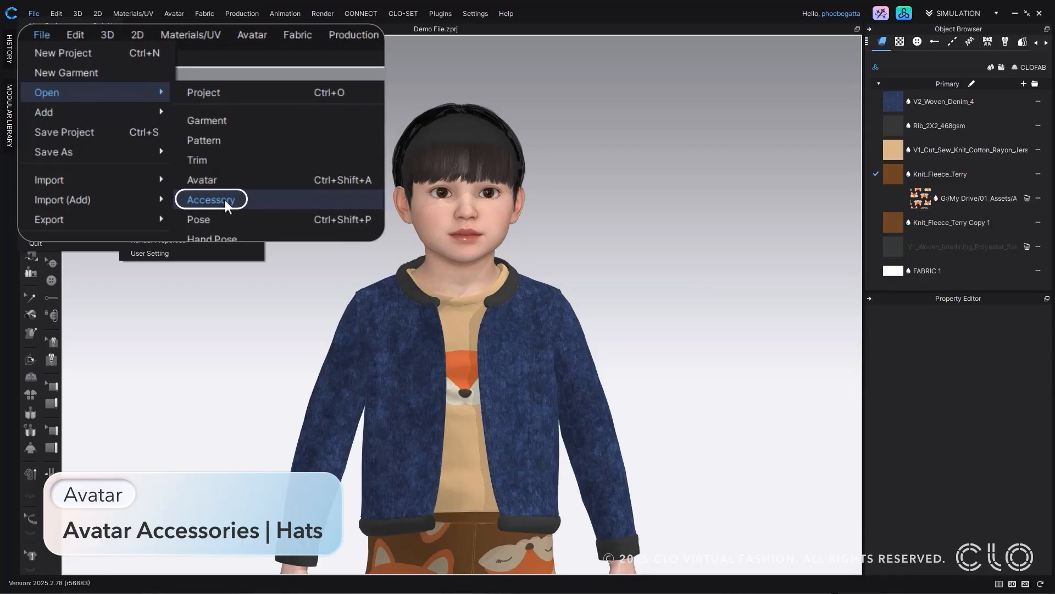
left_click(211, 199)
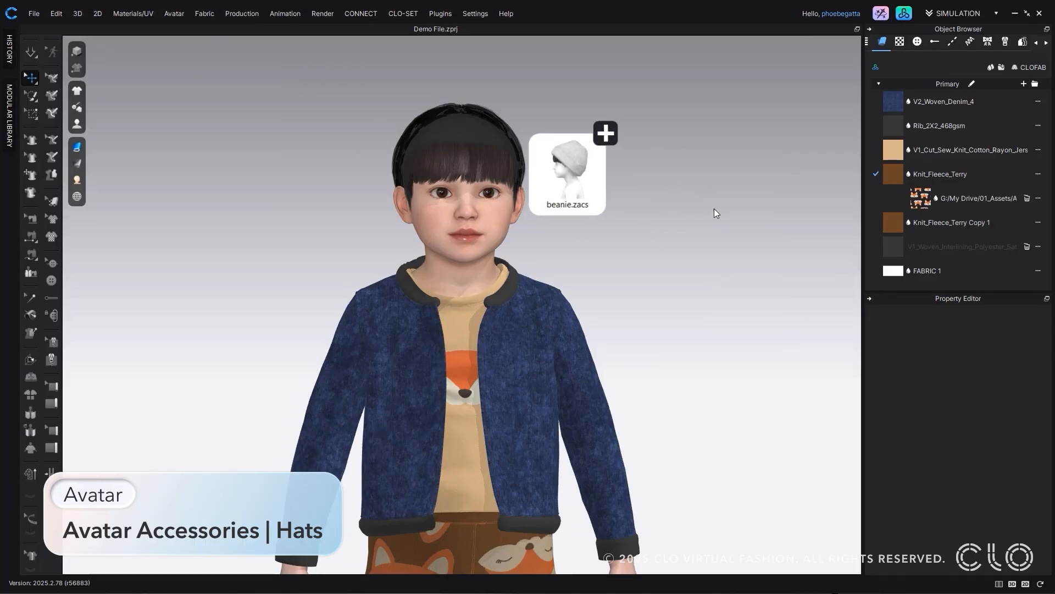
left_click(604, 133)
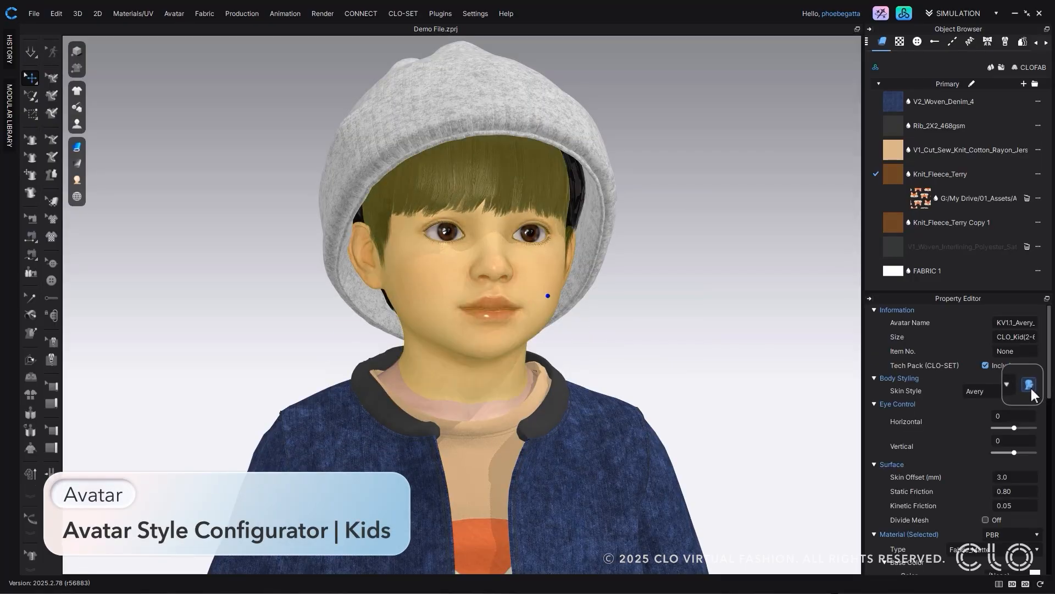
Give the child avatar a new eyebrow colour swatch in the Style Configurator
left_click(1025, 384)
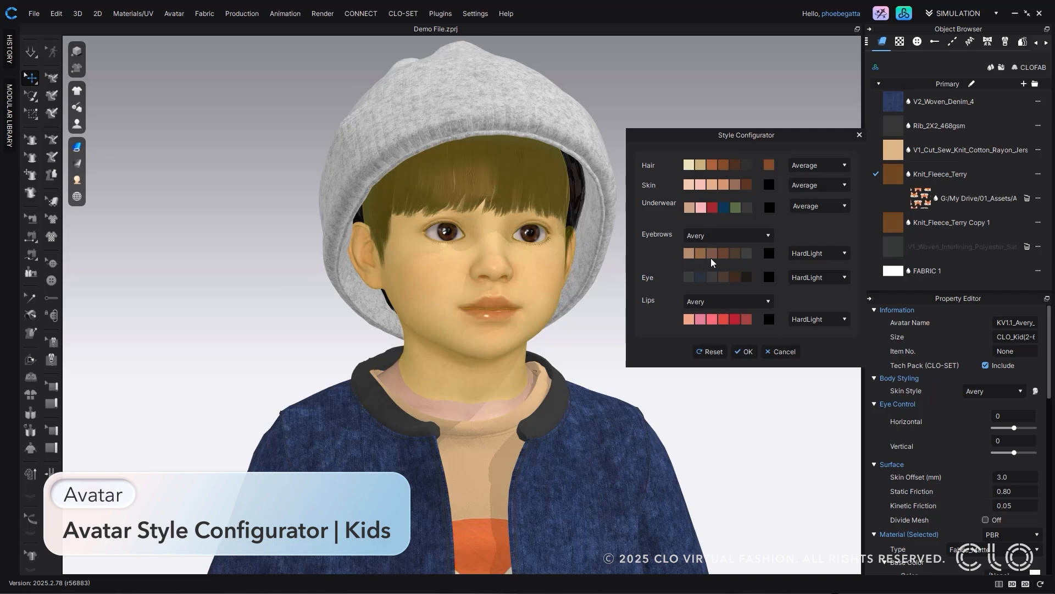
left_click(744, 277)
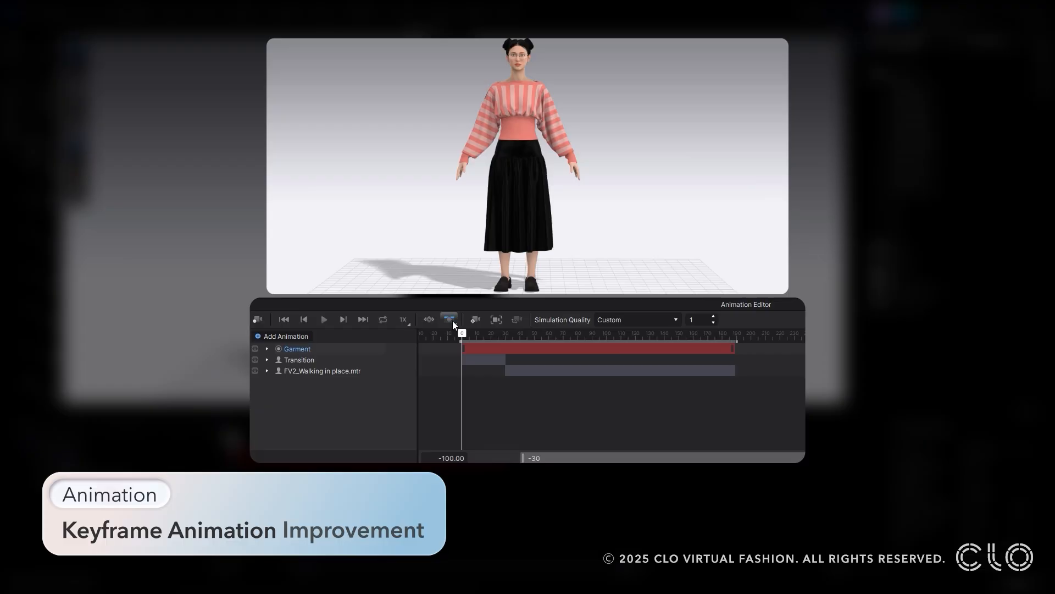
Enter 100 for Pattern_3001's Shrinkage Weft and add a keyframe for all layers
left_click(449, 319)
type("100")
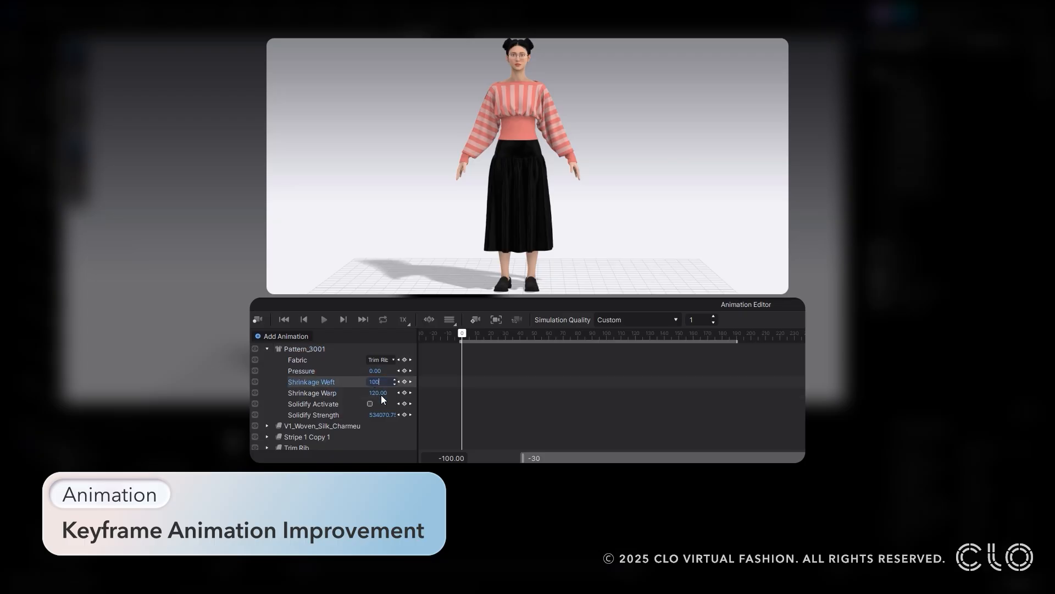
left_click(475, 318)
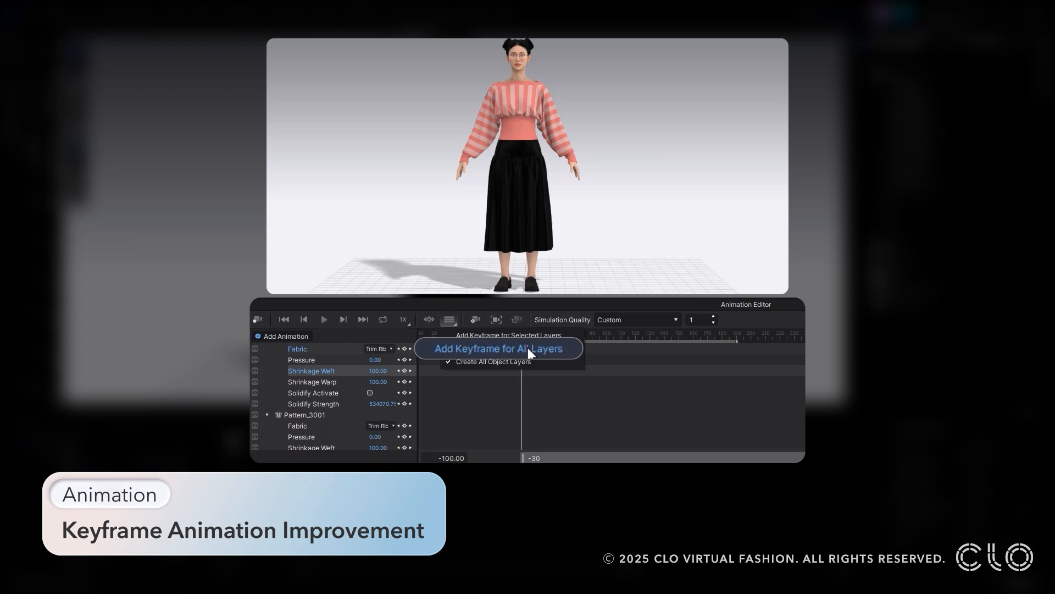
left_click(498, 348)
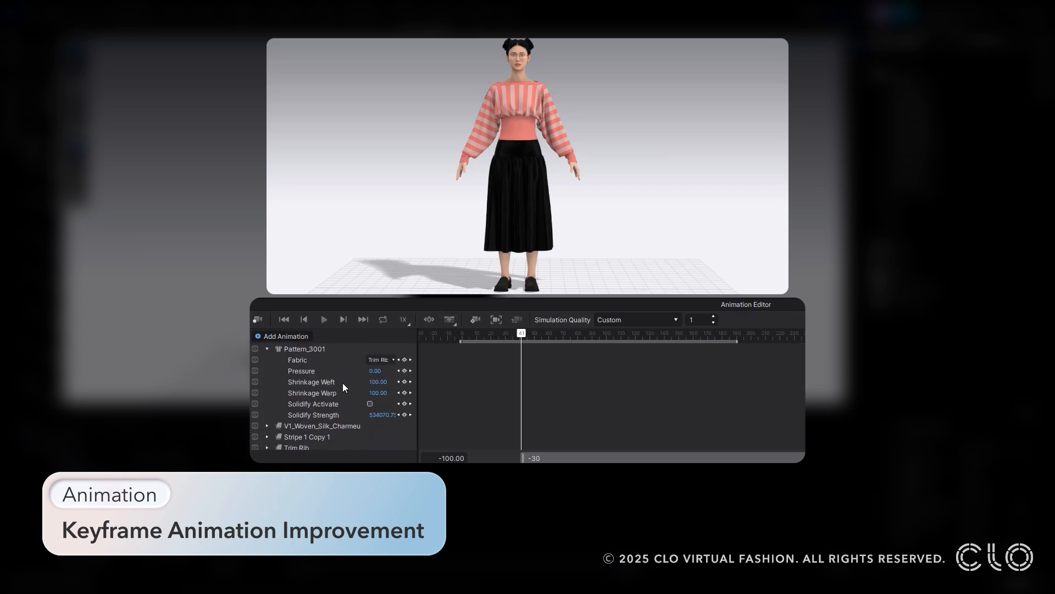